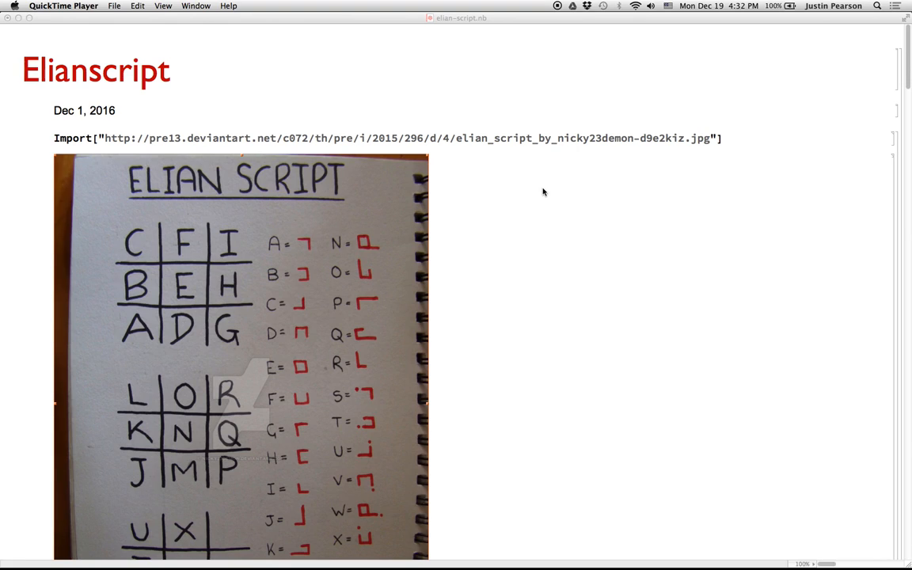
{"action": "mouse_move", "coordinate": [522, 233]}
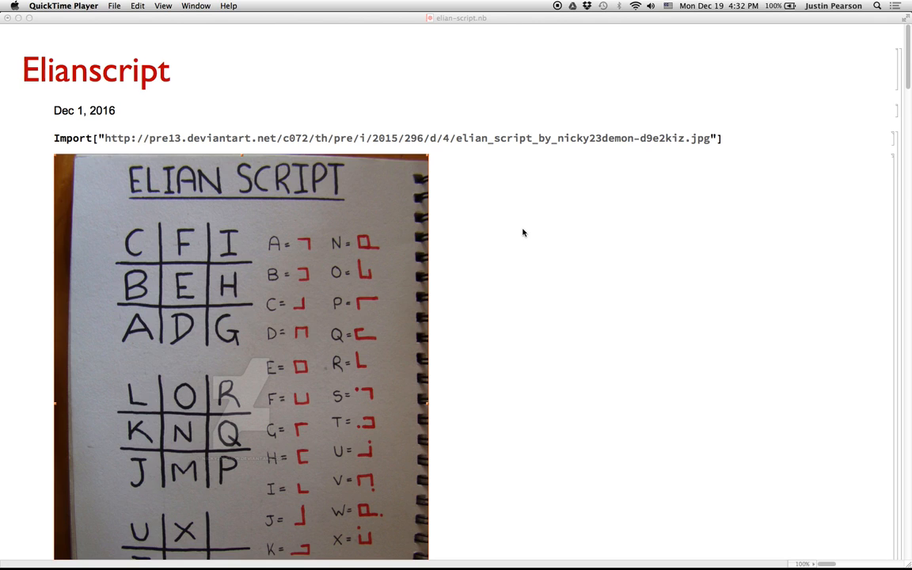
Scroll past the raw list of 26 cropped glyph images to the im screenshot cell
{"action": "scroll", "scroll_direction": "down", "scroll_amount": 3}
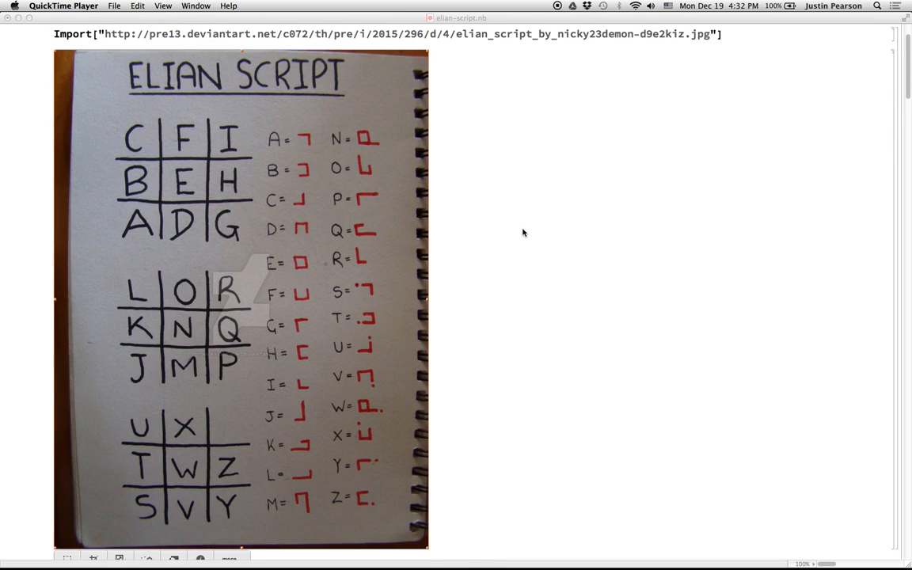
{"action": "mouse_move", "coordinate": [126, 206]}
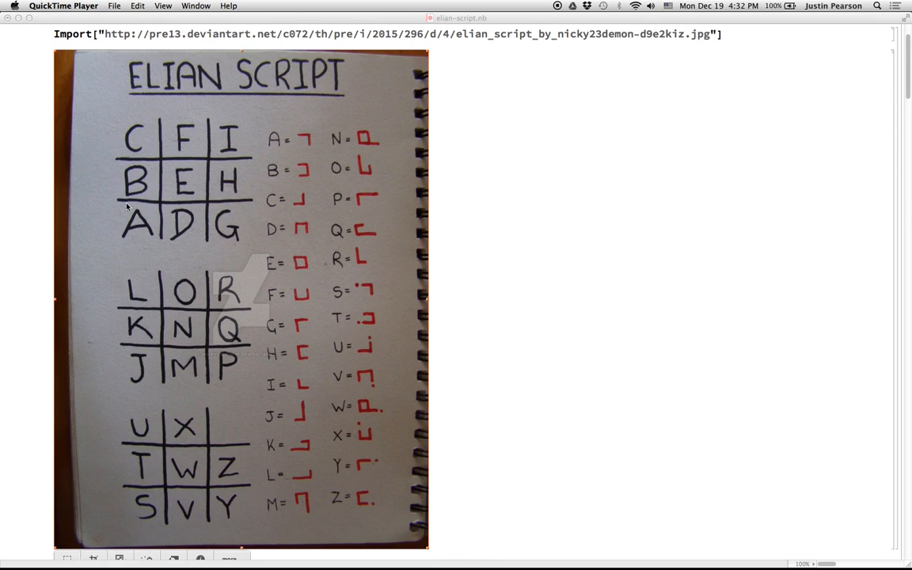
{"action": "mouse_move", "coordinate": [335, 167]}
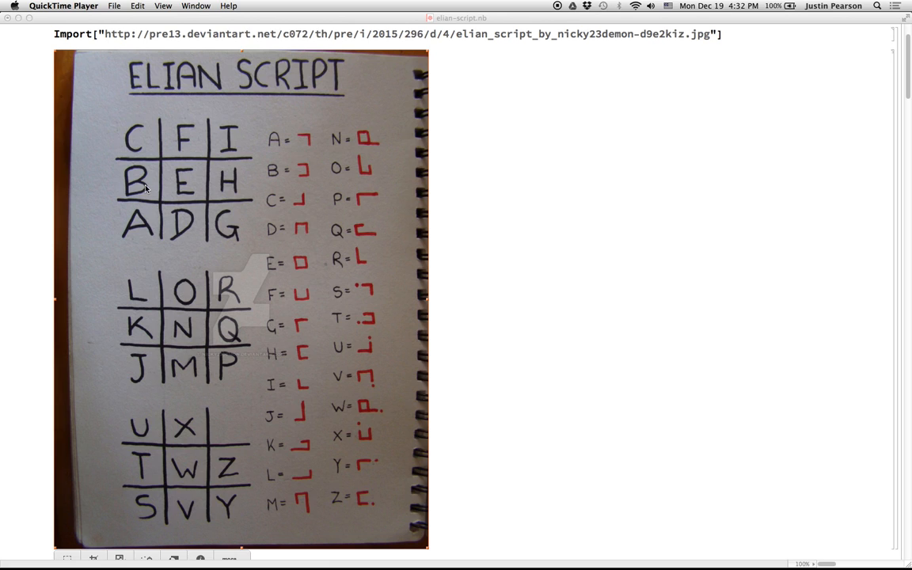
{"action": "mouse_move", "coordinate": [98, 242]}
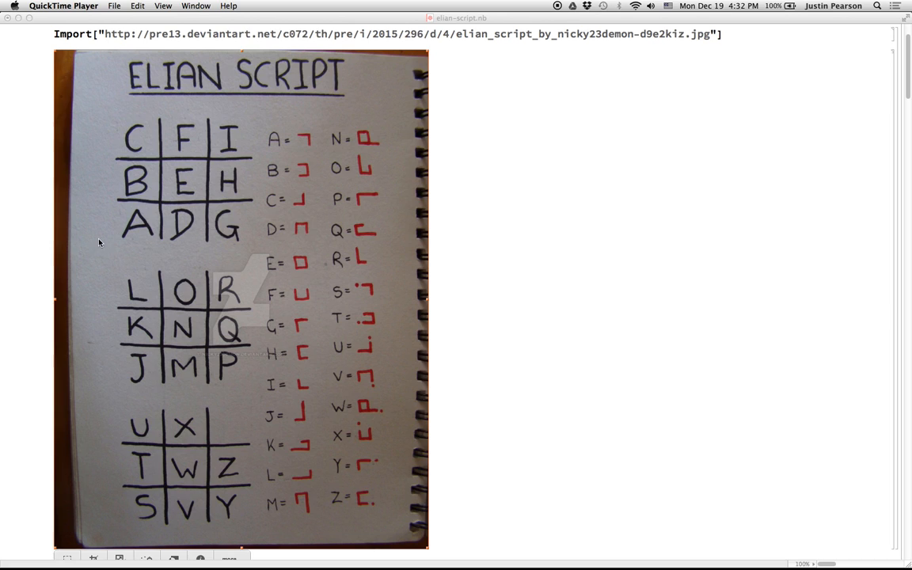
{"action": "mouse_move", "coordinate": [161, 235]}
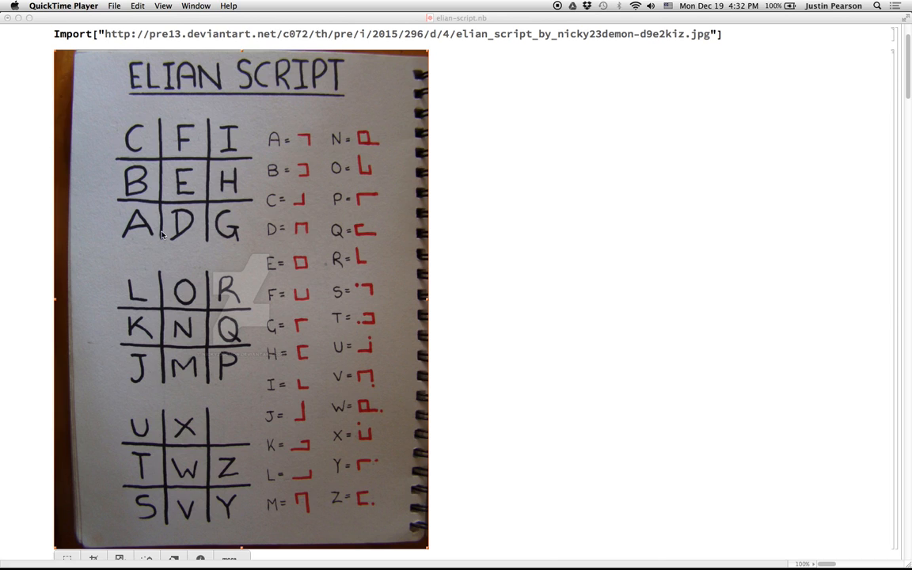
{"action": "mouse_move", "coordinate": [161, 240]}
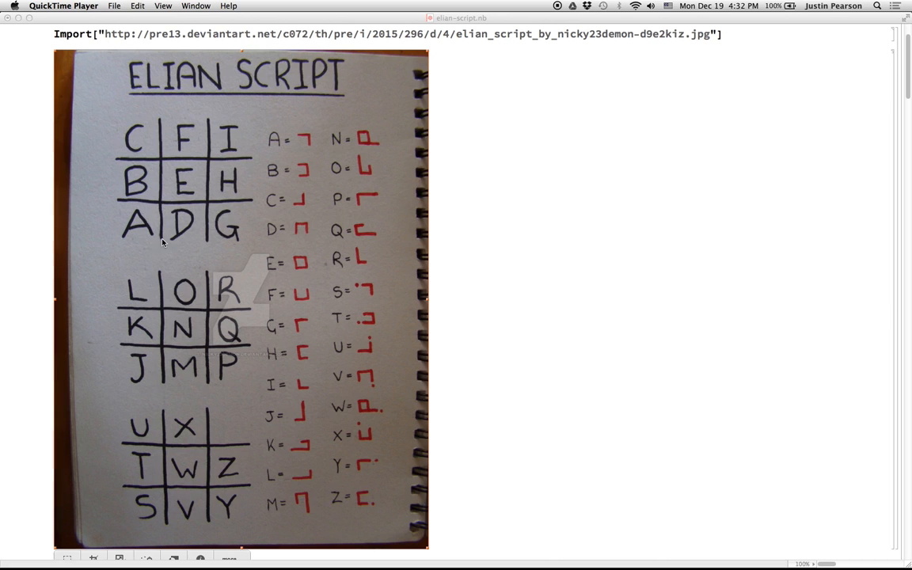
{"action": "mouse_move", "coordinate": [133, 200]}
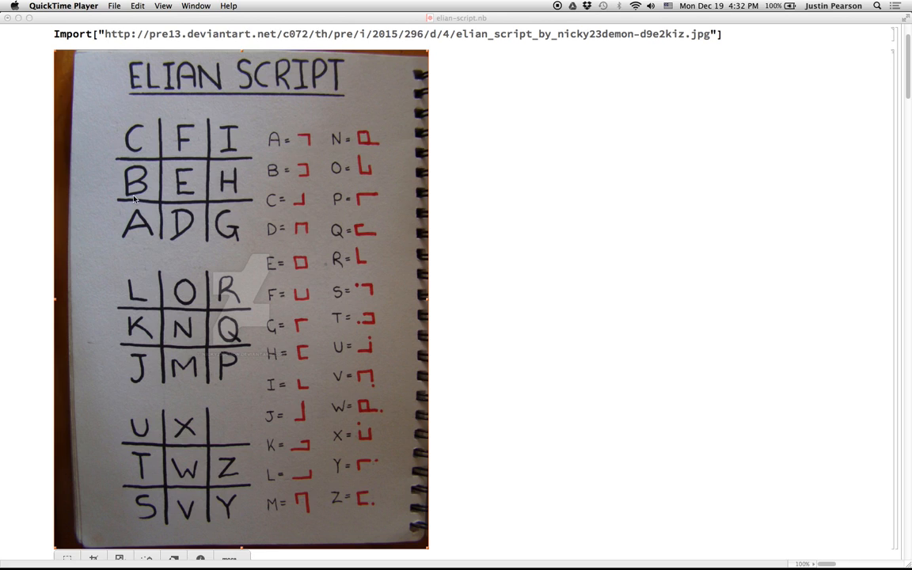
{"action": "mouse_move", "coordinate": [168, 215]}
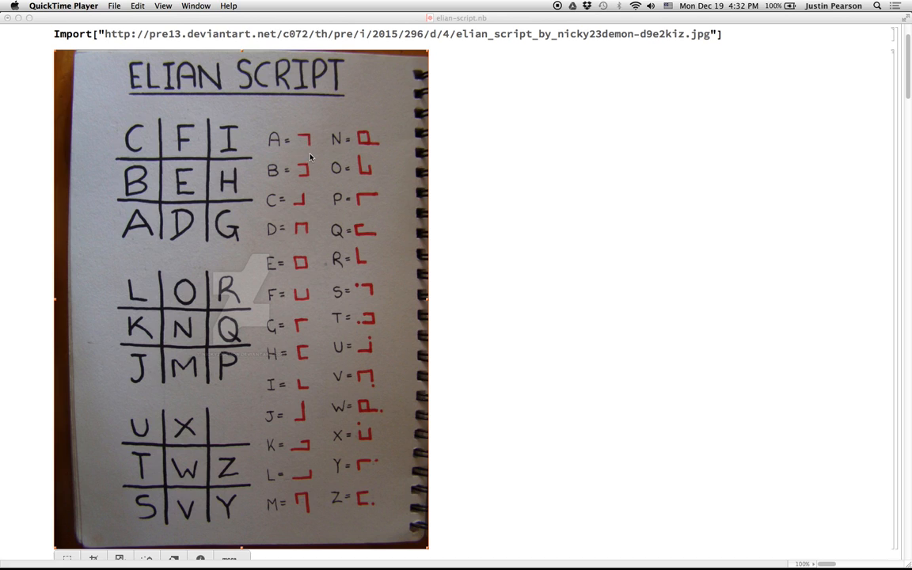
{"action": "mouse_move", "coordinate": [159, 168]}
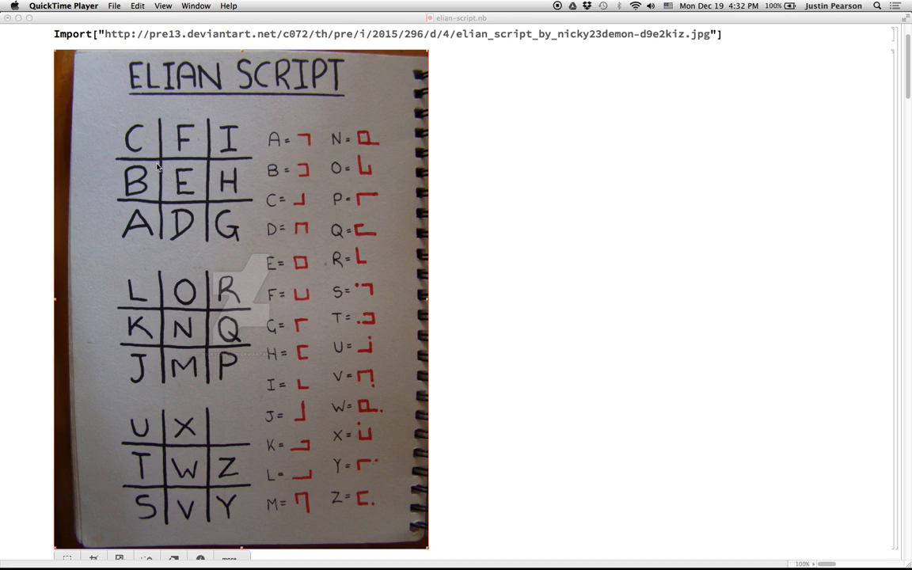
{"action": "mouse_move", "coordinate": [159, 168]}
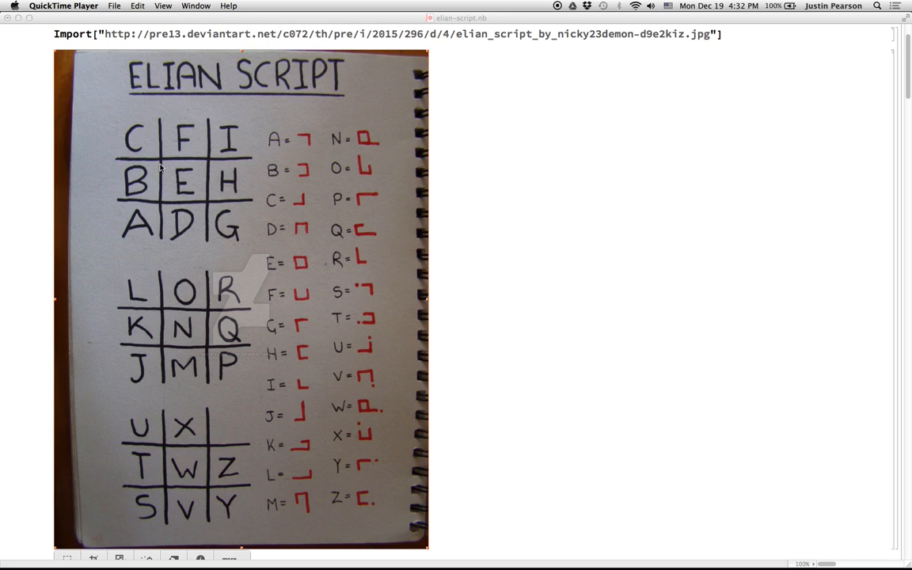
{"action": "mouse_move", "coordinate": [311, 183]}
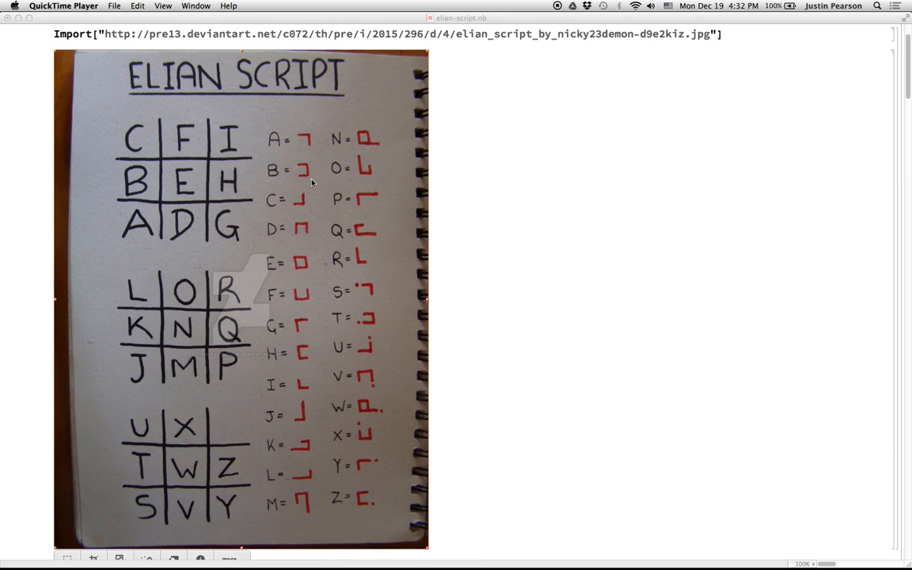
{"action": "mouse_move", "coordinate": [170, 354]}
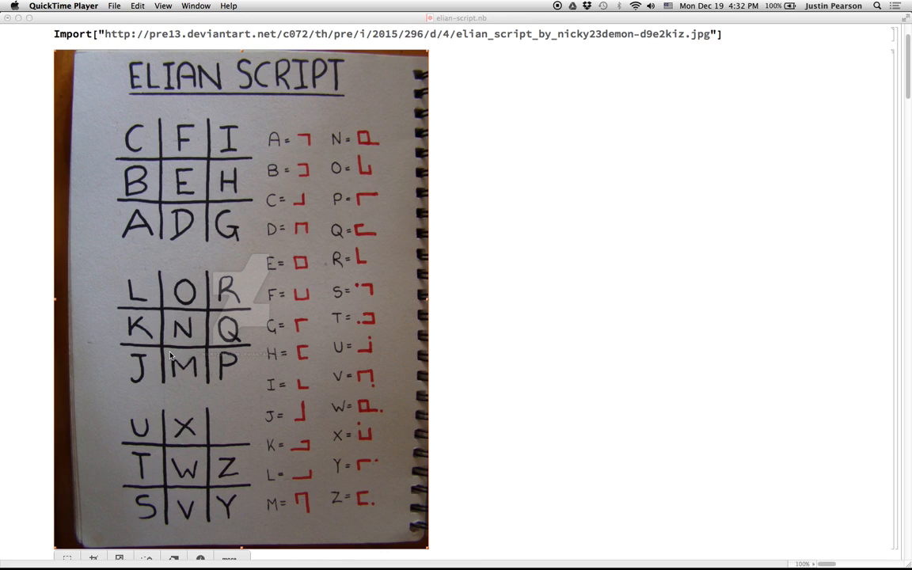
{"action": "mouse_move", "coordinate": [130, 320]}
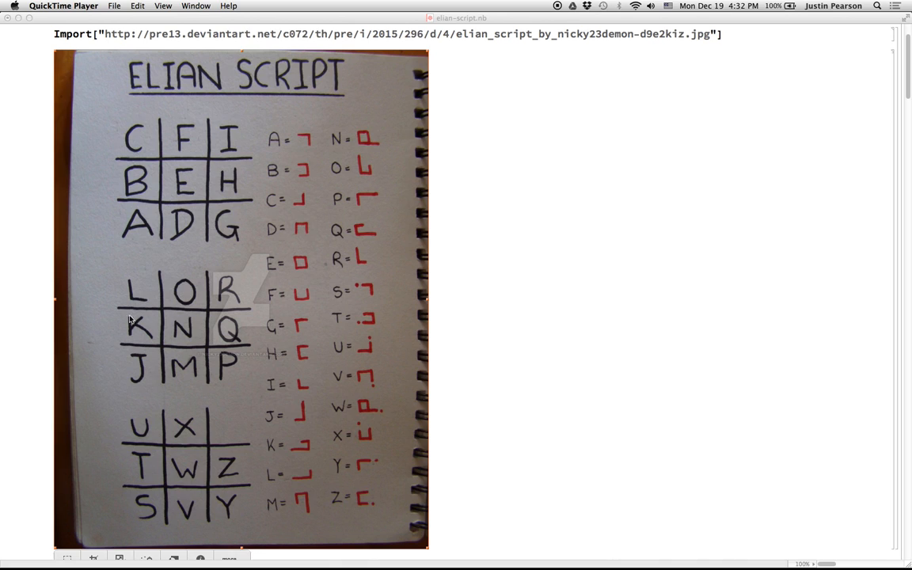
{"action": "mouse_move", "coordinate": [167, 319]}
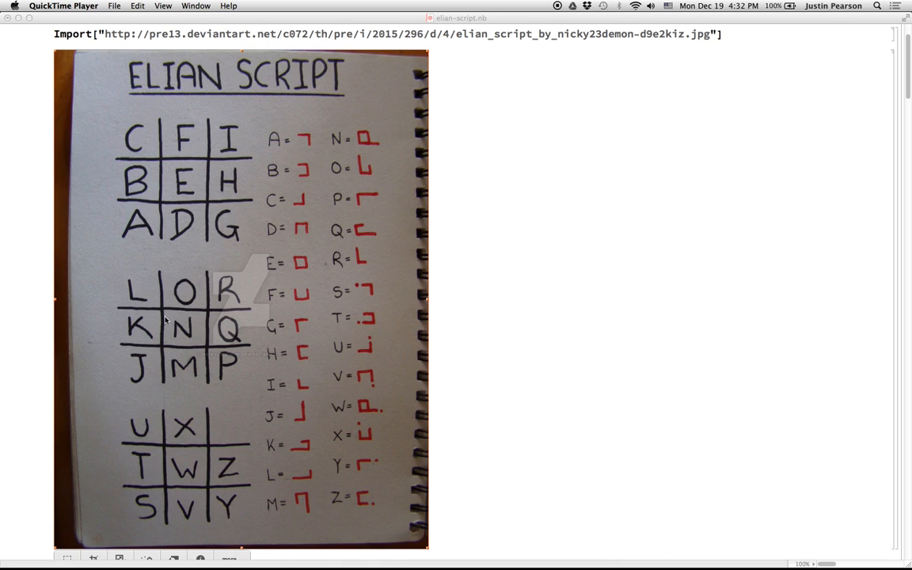
{"action": "mouse_move", "coordinate": [159, 318]}
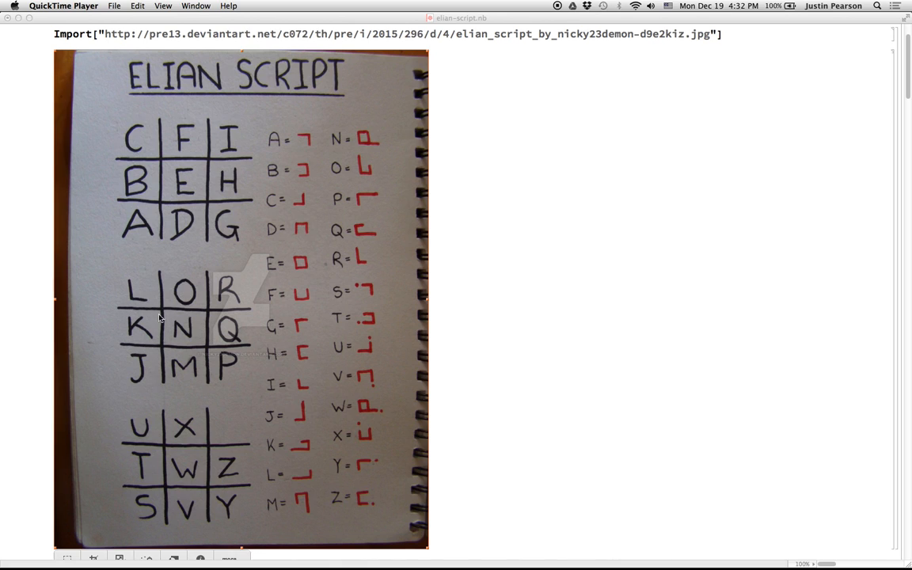
{"action": "mouse_move", "coordinate": [307, 449]}
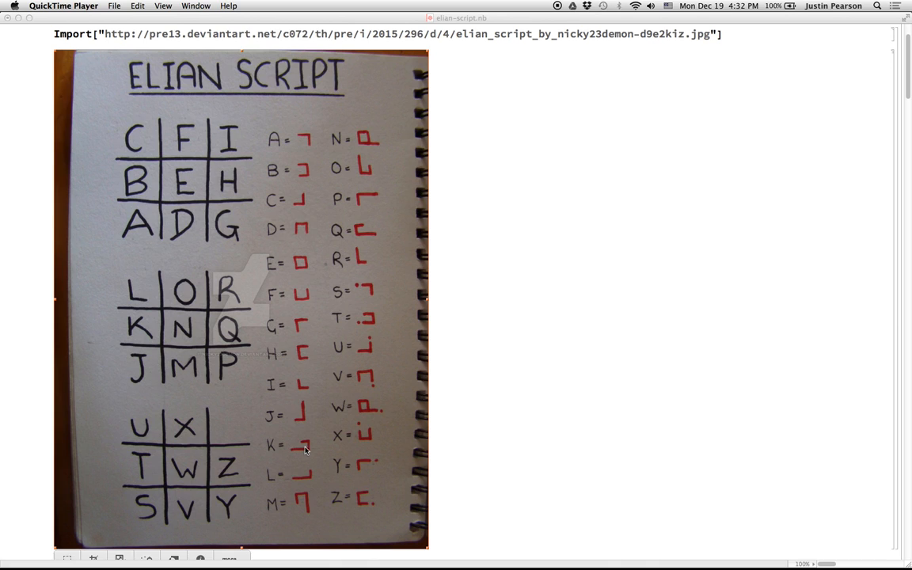
{"action": "mouse_move", "coordinate": [298, 456]}
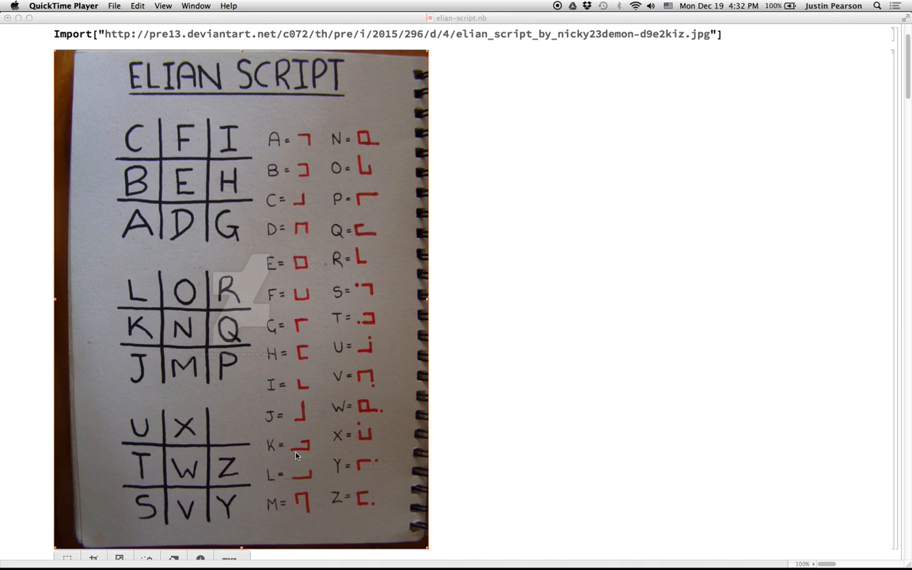
{"action": "mouse_move", "coordinate": [166, 346]}
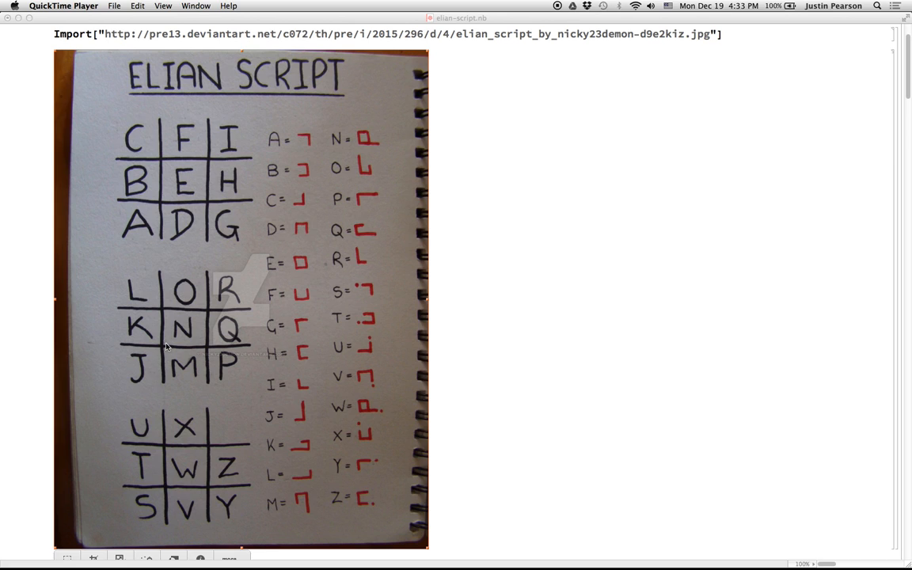
{"action": "mouse_move", "coordinate": [170, 481]}
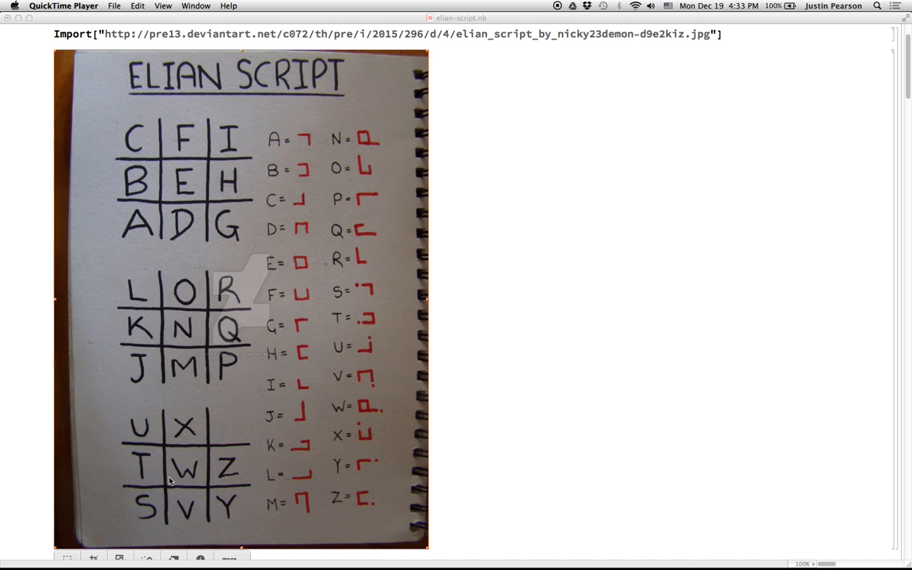
{"action": "mouse_move", "coordinate": [140, 494]}
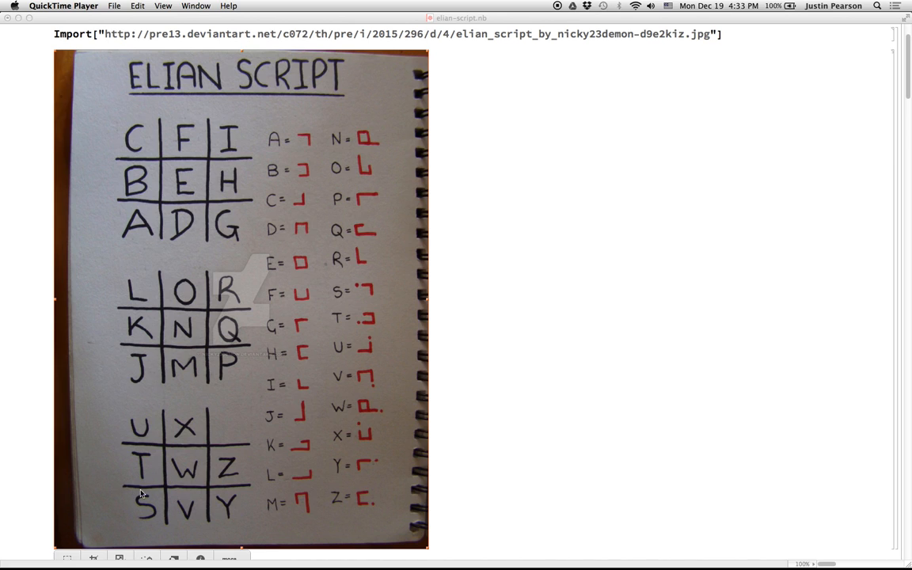
{"action": "mouse_move", "coordinate": [166, 513]}
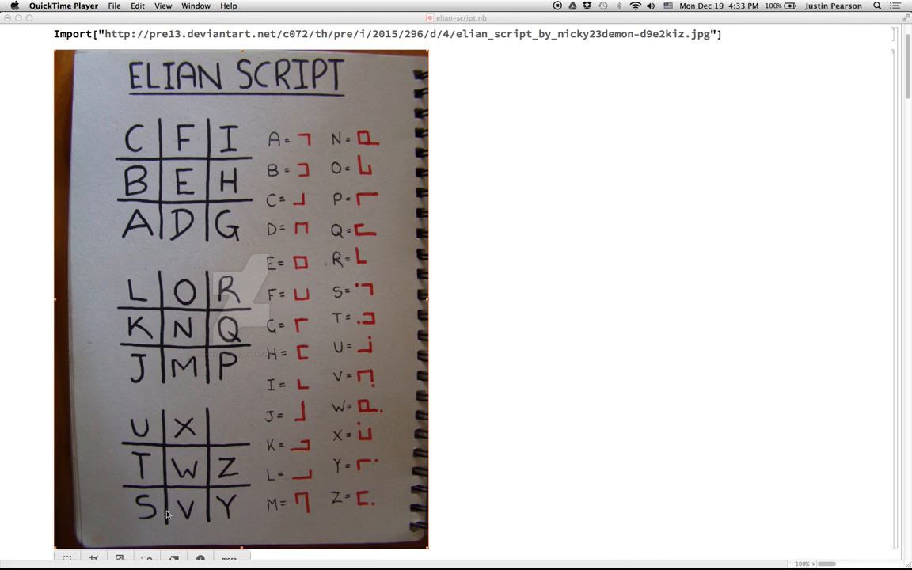
{"action": "mouse_move", "coordinate": [358, 289]}
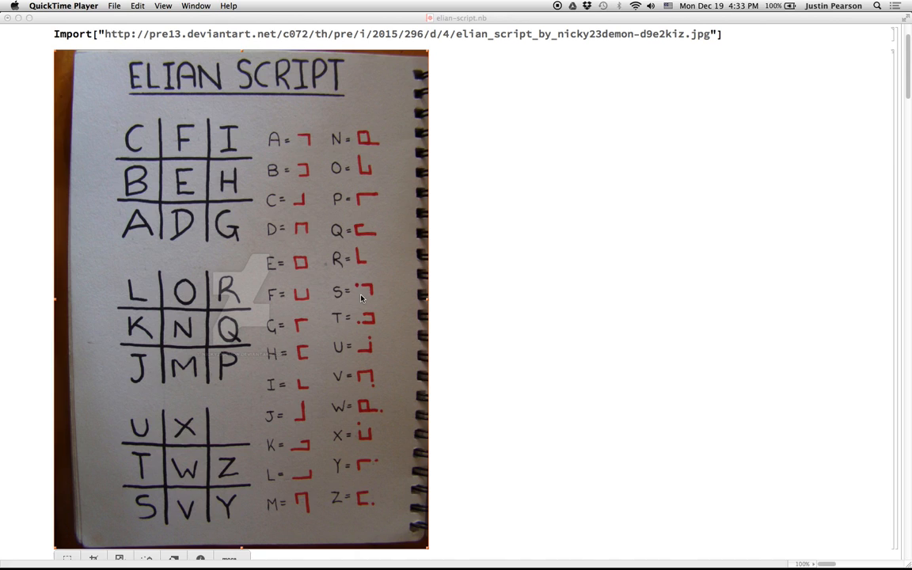
{"action": "mouse_move", "coordinate": [519, 308]}
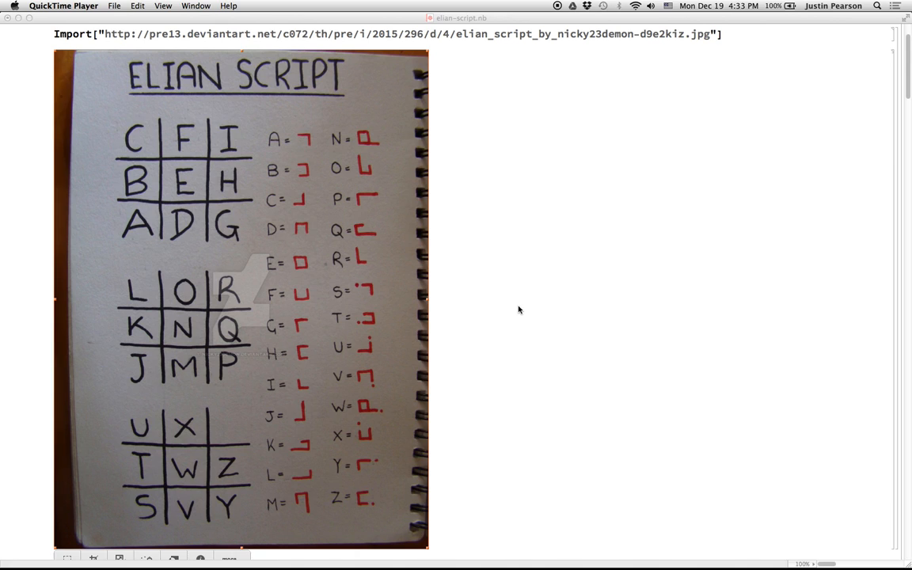
{"action": "mouse_move", "coordinate": [477, 323]}
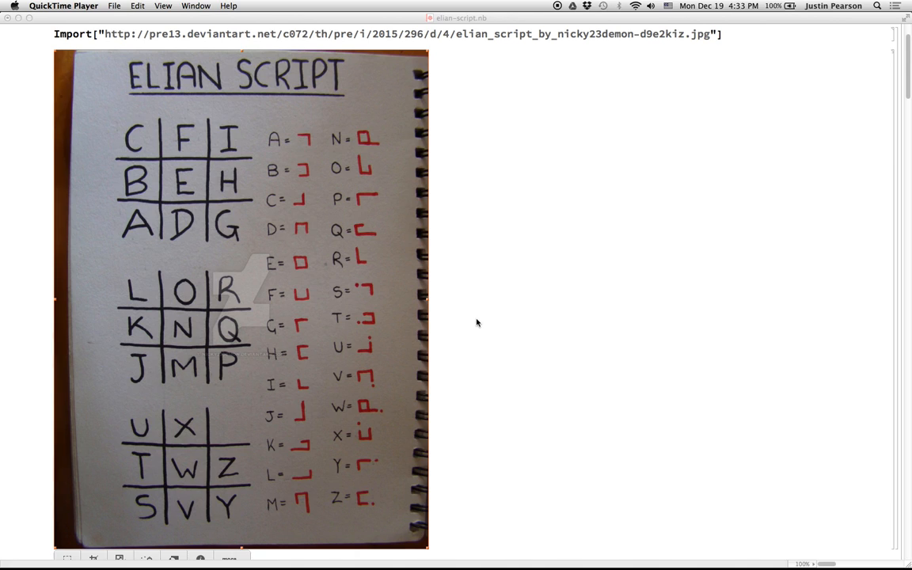
{"action": "mouse_move", "coordinate": [131, 347]}
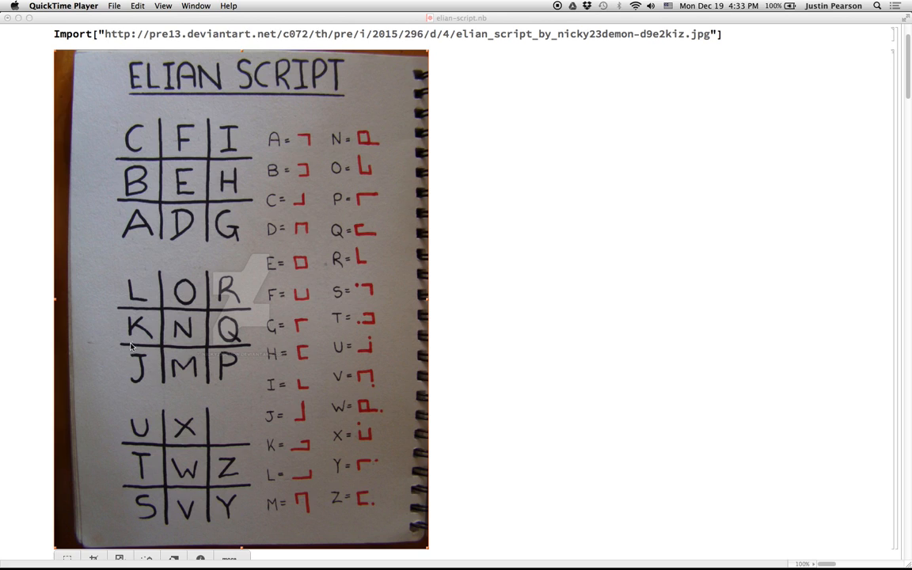
{"action": "mouse_move", "coordinate": [155, 475]}
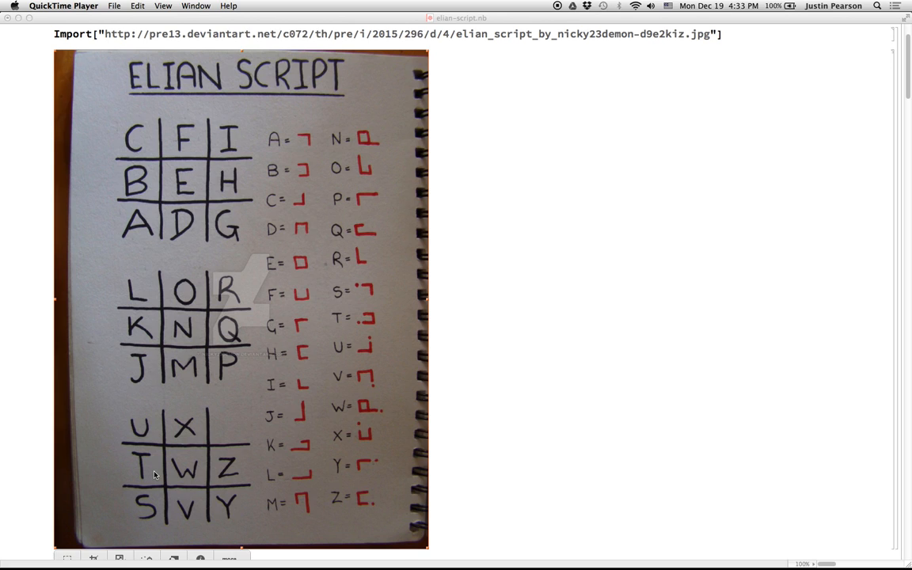
{"action": "mouse_move", "coordinate": [532, 434]}
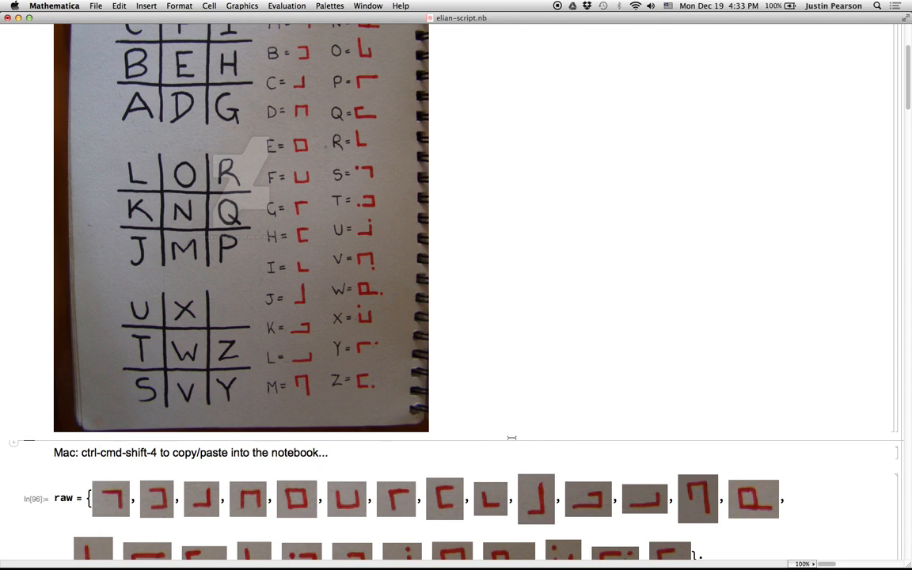
{"action": "scroll", "scroll_direction": "down", "scroll_amount": 3}
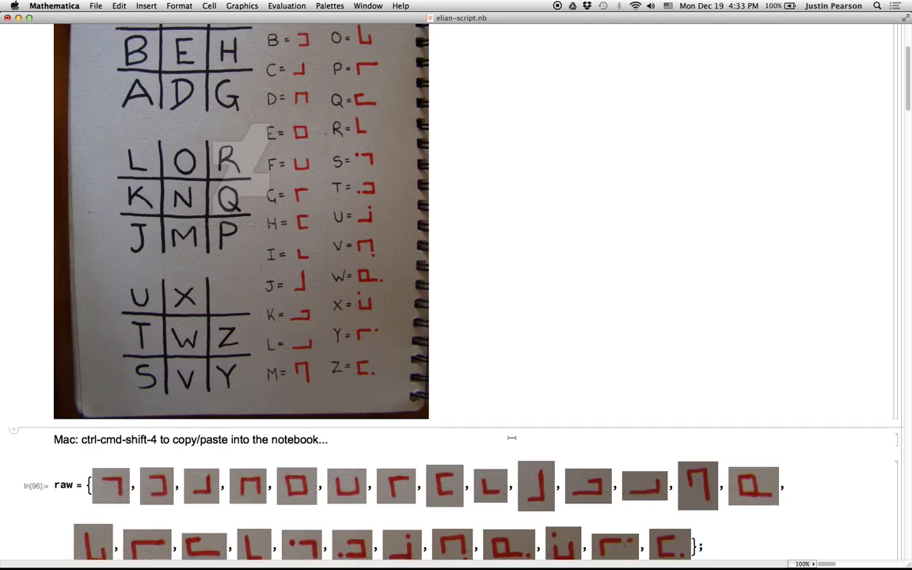
{"action": "scroll", "scroll_direction": "down", "scroll_amount": 3}
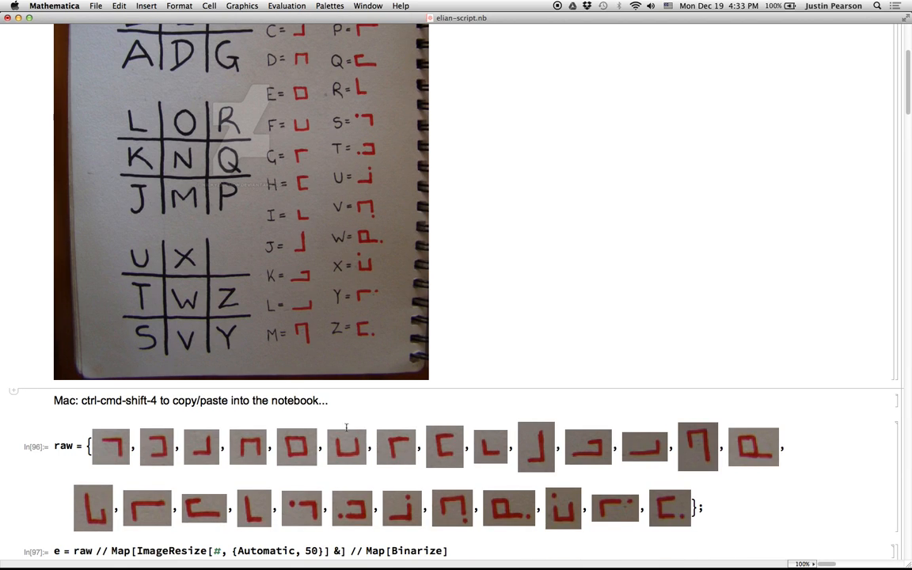
{"action": "mouse_move", "coordinate": [159, 251]}
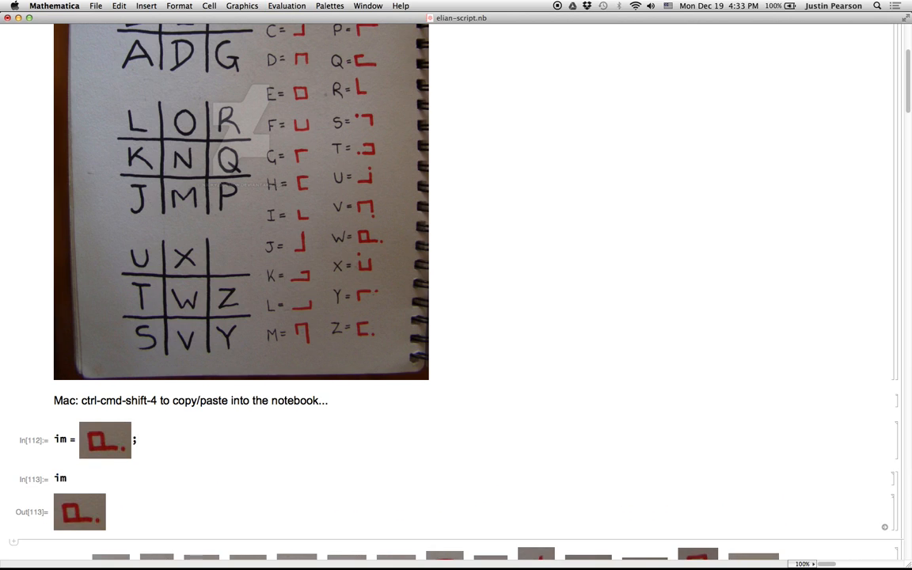
Evaluate Binarize[im] on the sample glyph, then clear the test cells near the ImageResize expression
{"action": "scroll", "scroll_direction": "down", "scroll_amount": 3}
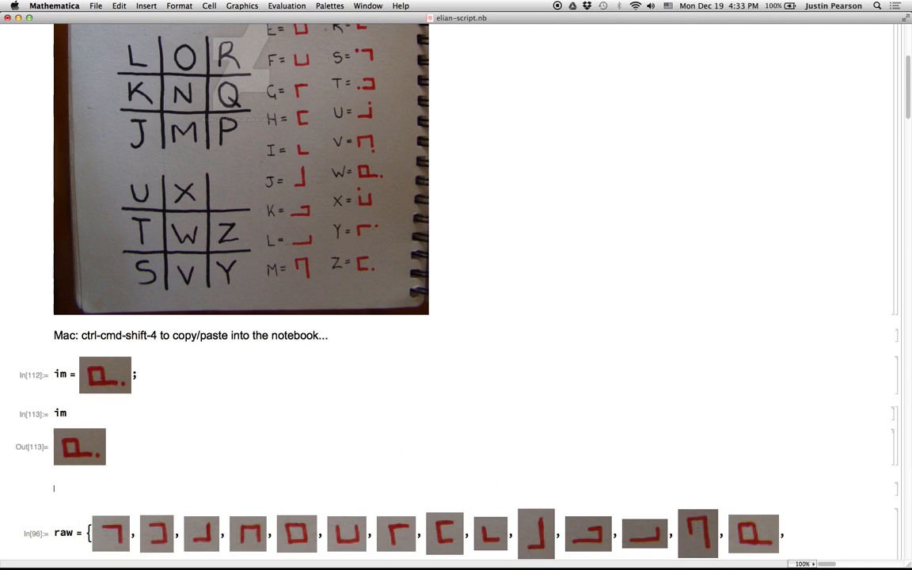
{"action": "type", "text": "Binarize[im"}
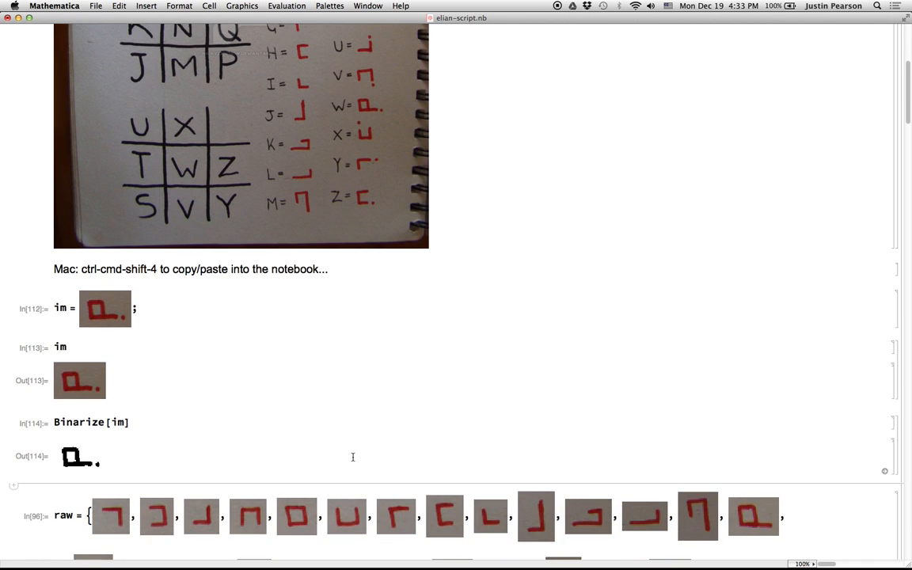
{"action": "type", "text": "EdgeDe"}
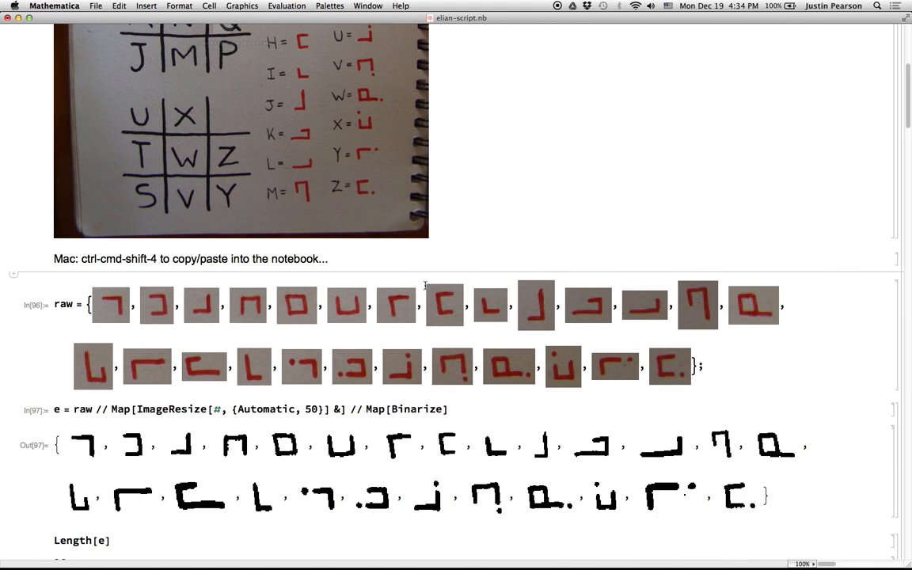
{"action": "left_click", "coordinate": [111, 303]}
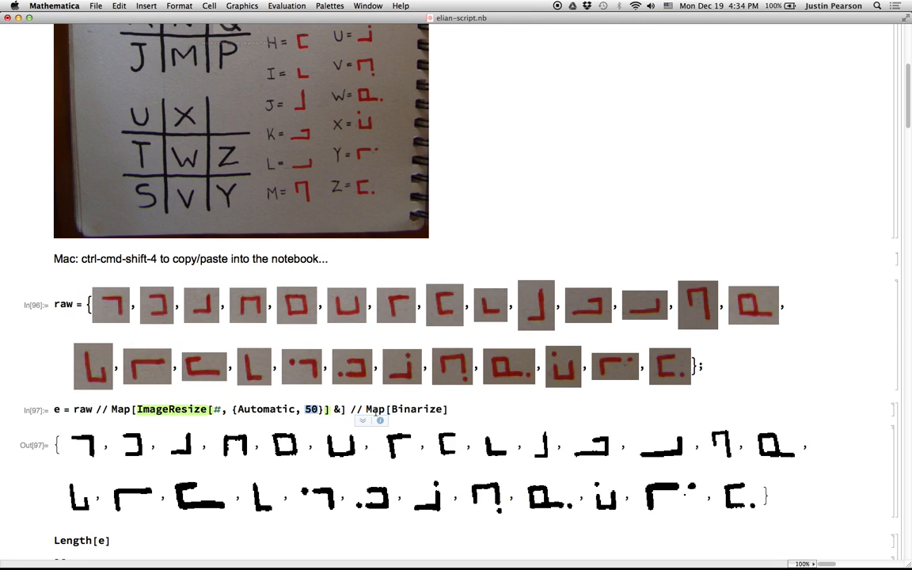
{"action": "double_click", "coordinate": [415, 408]}
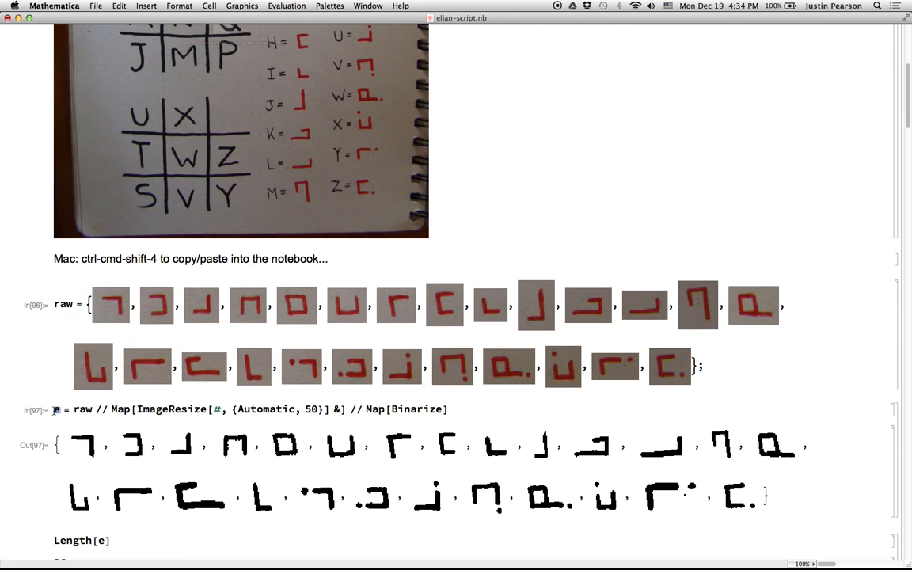
Select binarized glyphs in the output and scroll to the a–z letter-to-glyph rules
{"action": "left_click", "coordinate": [83, 444]}
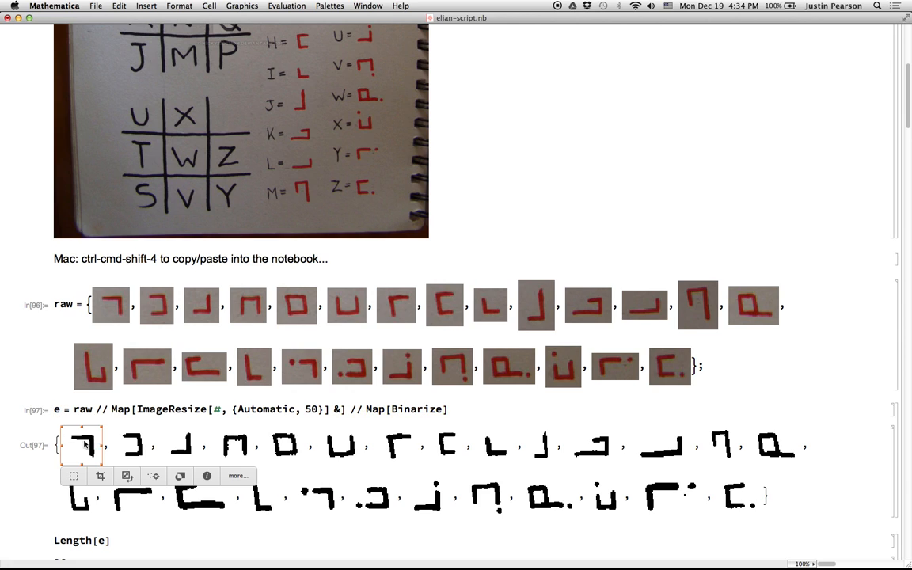
{"action": "left_click", "coordinate": [180, 447]}
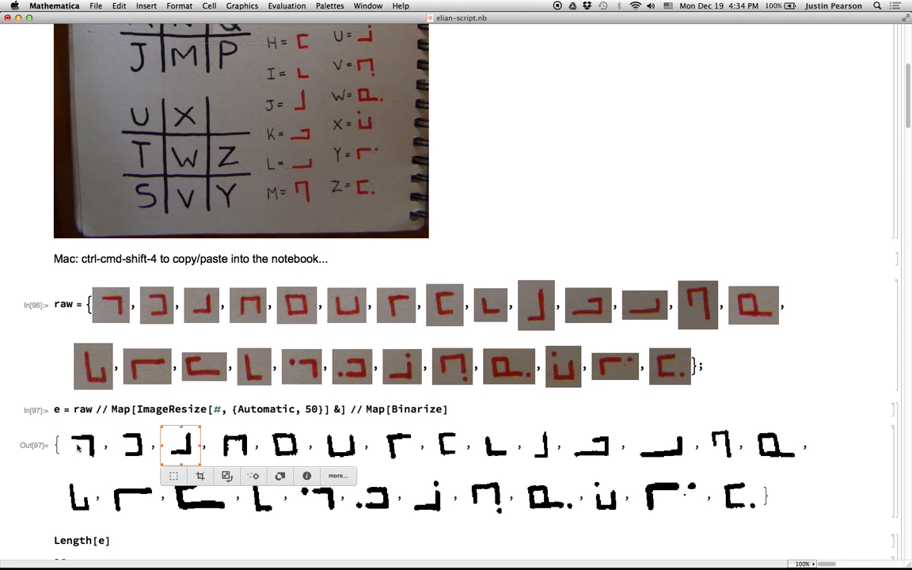
{"action": "scroll", "scroll_direction": "down", "scroll_amount": 3}
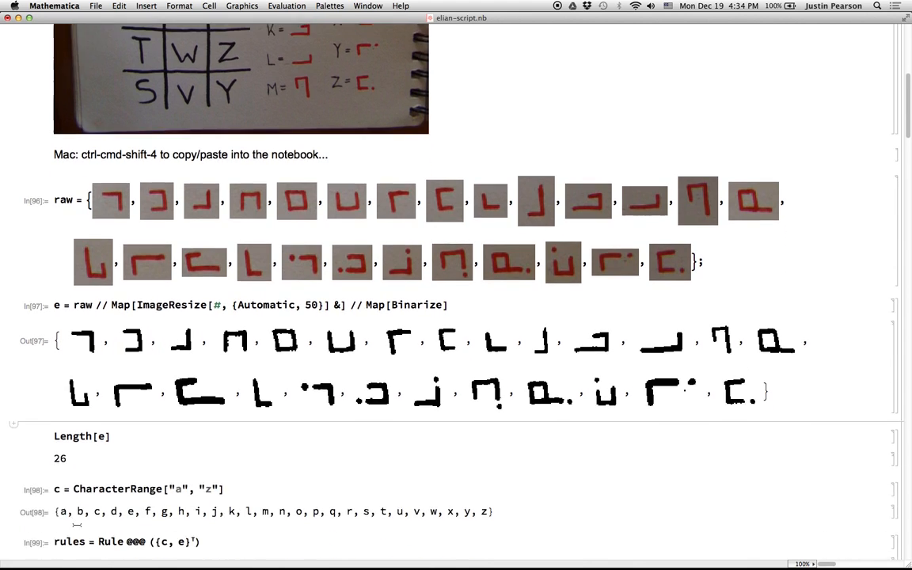
{"action": "scroll", "scroll_direction": "down", "scroll_amount": 3}
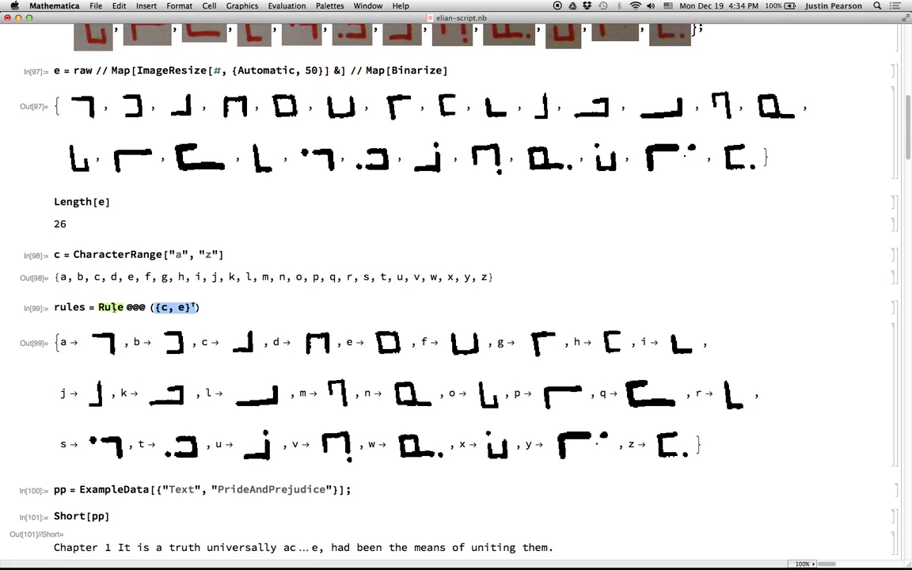
{"action": "left_click", "coordinate": [220, 308]}
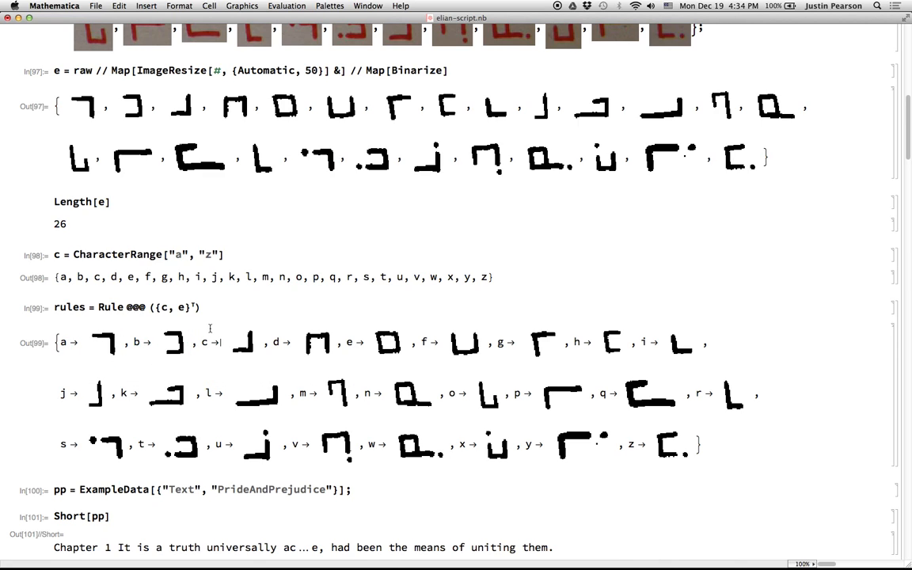
{"action": "scroll", "scroll_direction": "down", "scroll_amount": 3}
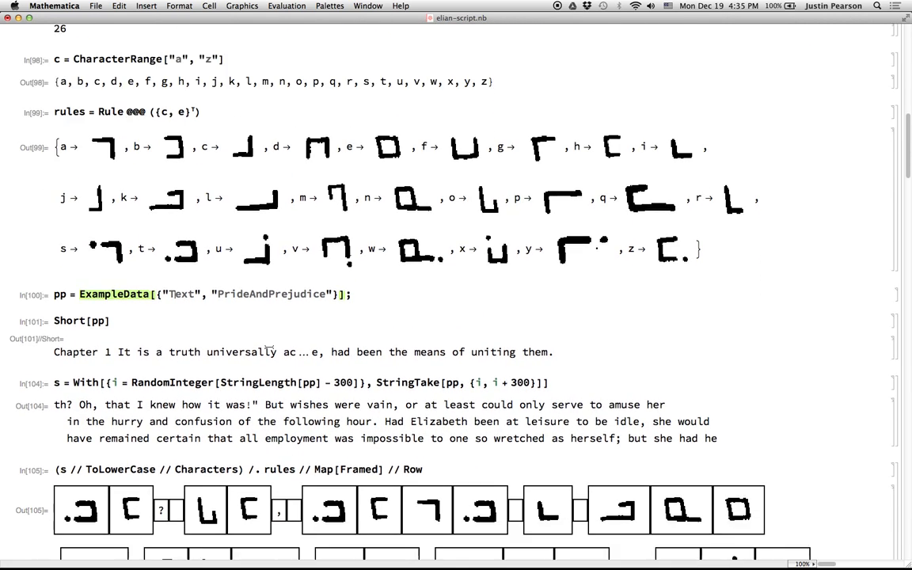
Scroll to the re-evaluated s cell holding a fresh random 300-character excerpt
{"action": "scroll", "scroll_direction": "down", "scroll_amount": 3}
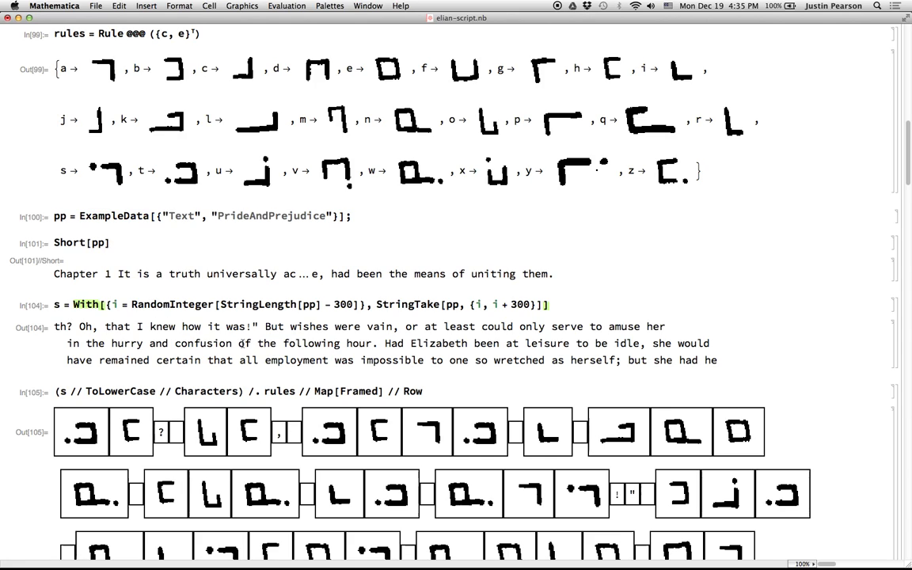
{"action": "mouse_move", "coordinate": [190, 310]}
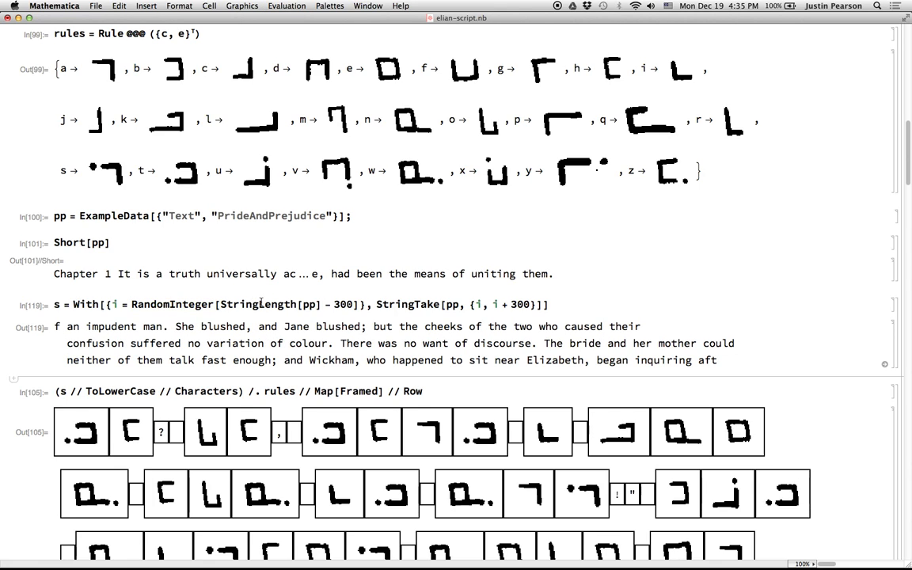
{"action": "scroll", "scroll_direction": "down", "scroll_amount": 3}
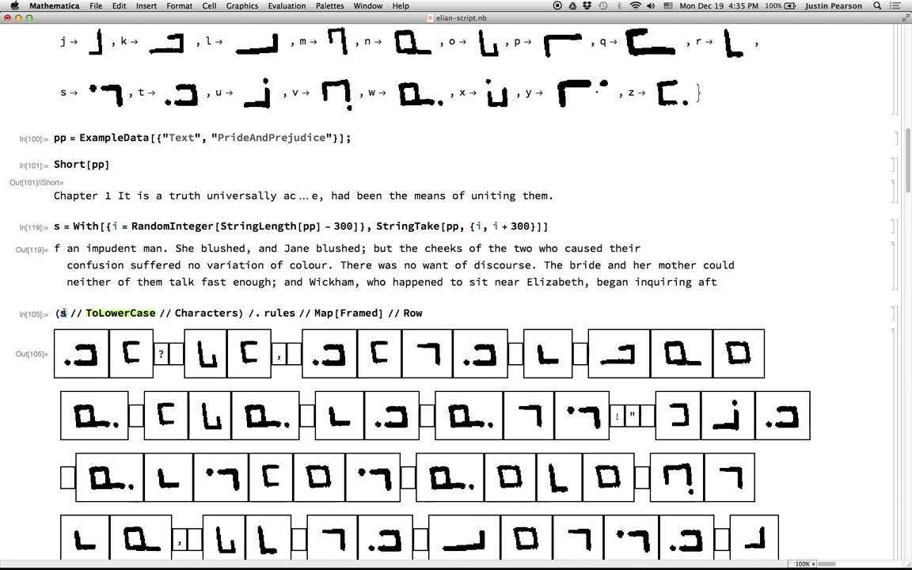
Add cells s // ToLowerCase and % // Characters, then point at where /. rules applies
{"action": "double_click", "coordinate": [205, 313]}
{"action": "type", "text": "s //"}
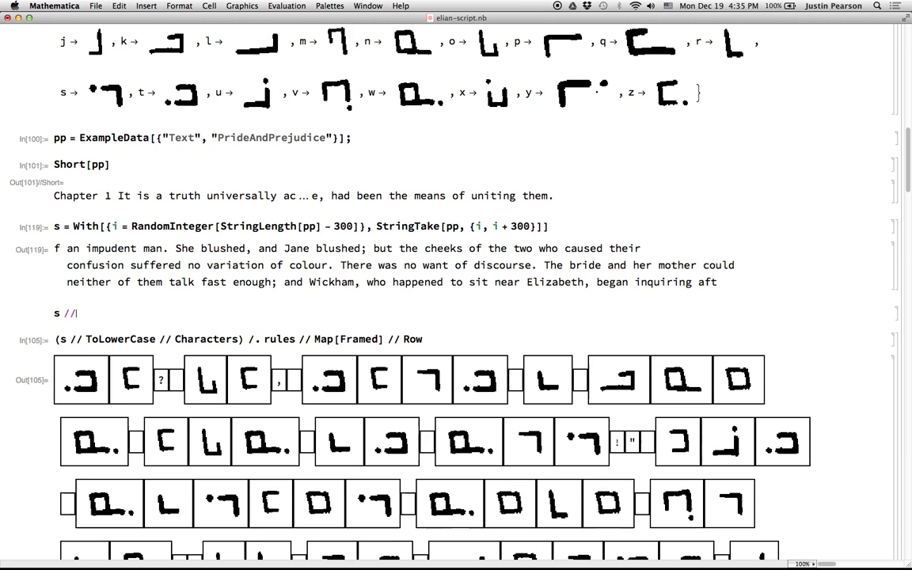
{"action": "type", "text": "LowerCase"}
{"action": "type", "text": "% // Characters"}
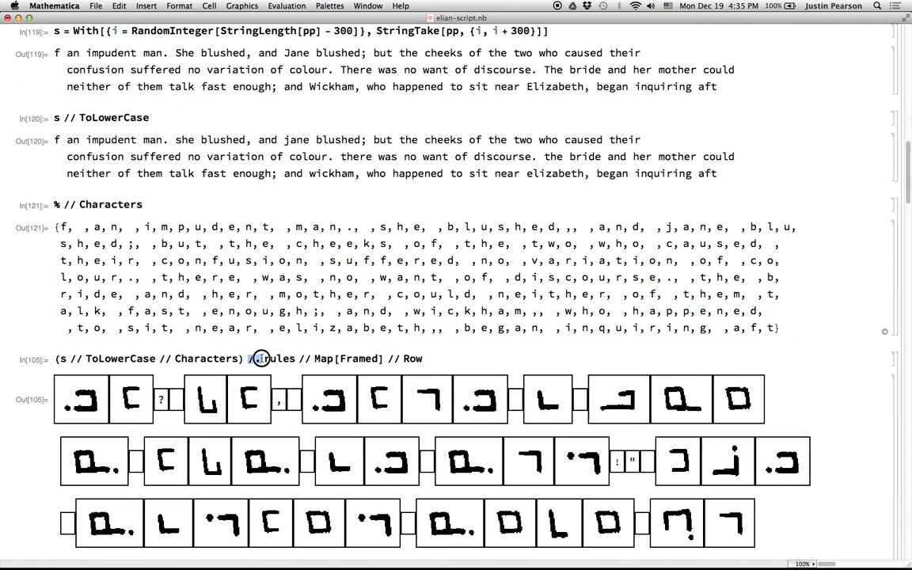
{"action": "double_click", "coordinate": [348, 357]}
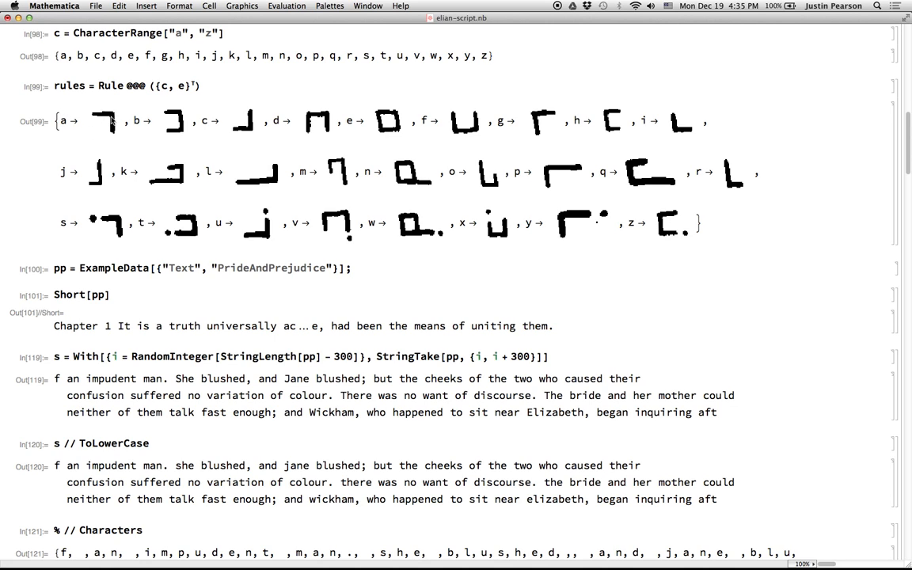
{"action": "mouse_move", "coordinate": [247, 287]}
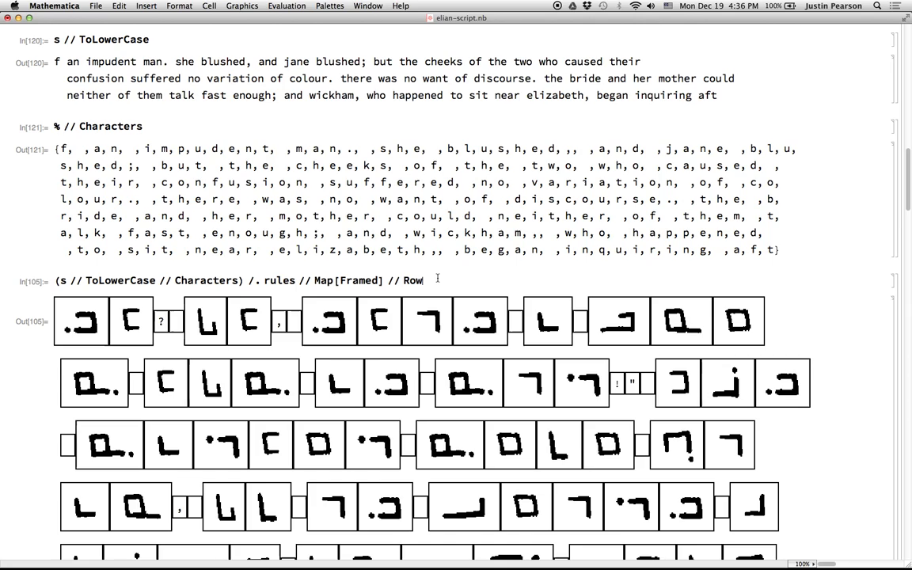
{"action": "mouse_move", "coordinate": [766, 447]}
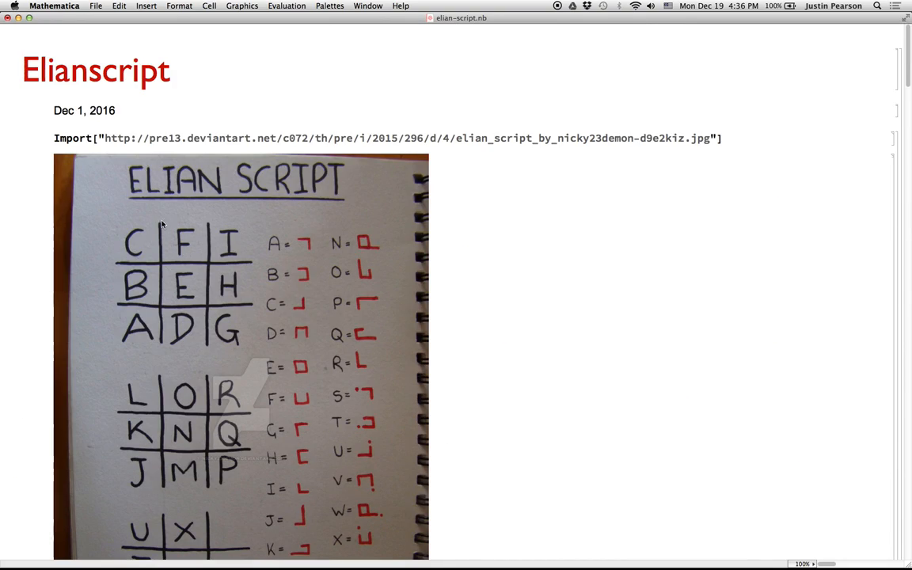
{"action": "scroll", "scroll_direction": "down", "scroll_amount": 3}
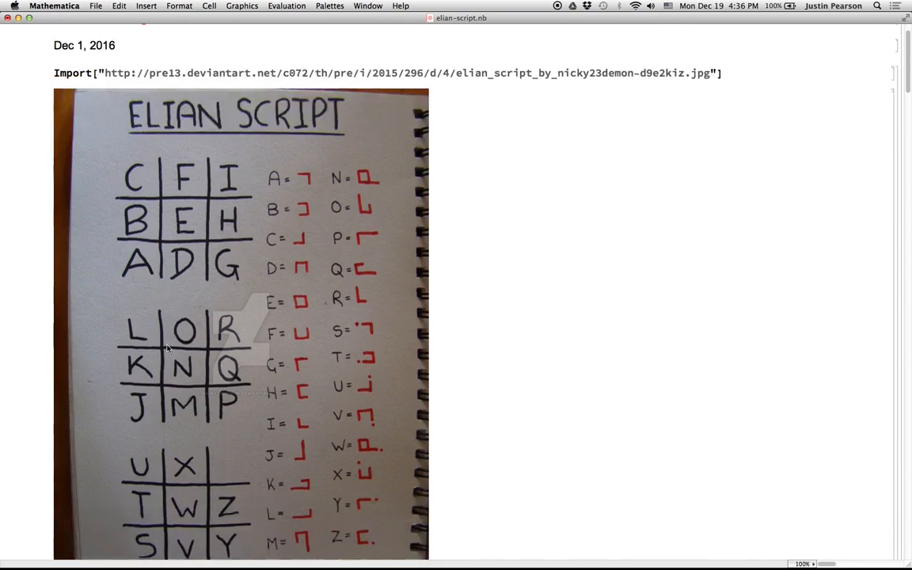
{"action": "scroll", "scroll_direction": "down", "scroll_amount": 3}
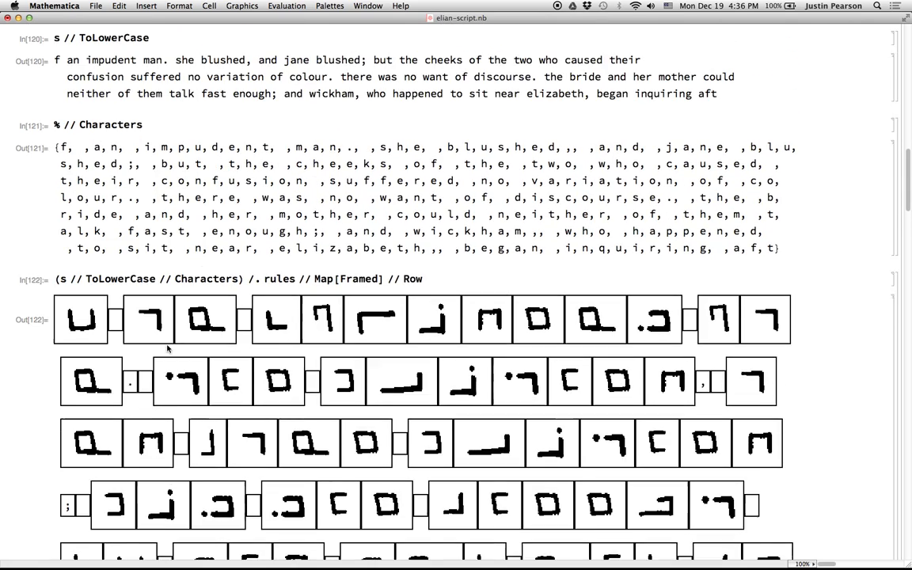
{"action": "scroll", "scroll_direction": "down", "scroll_amount": 3}
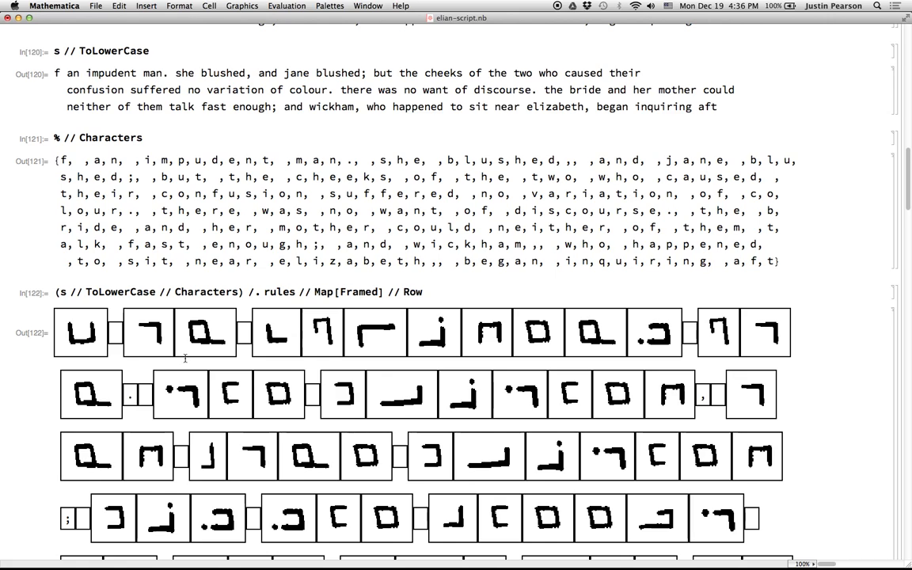
{"action": "mouse_move", "coordinate": [158, 206]}
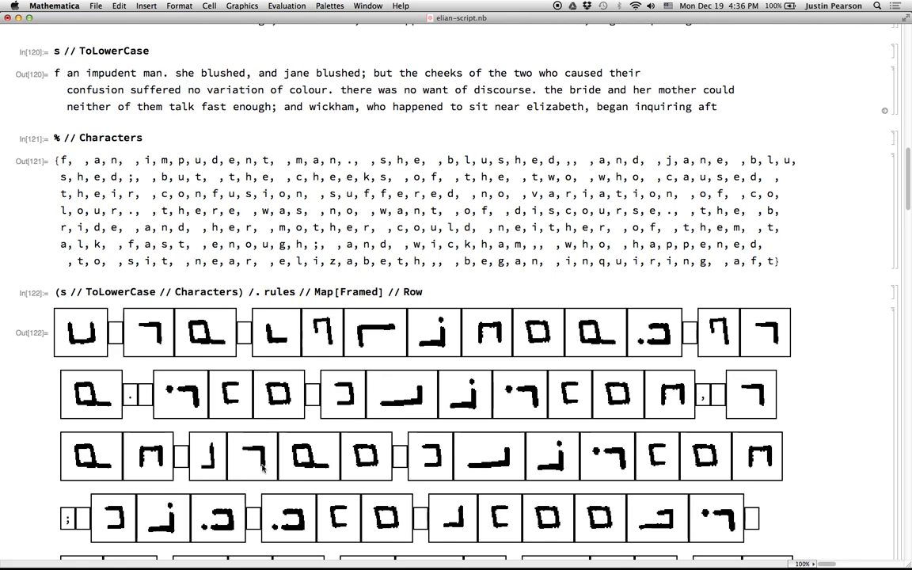
{"action": "scroll", "scroll_direction": "down", "scroll_amount": 3}
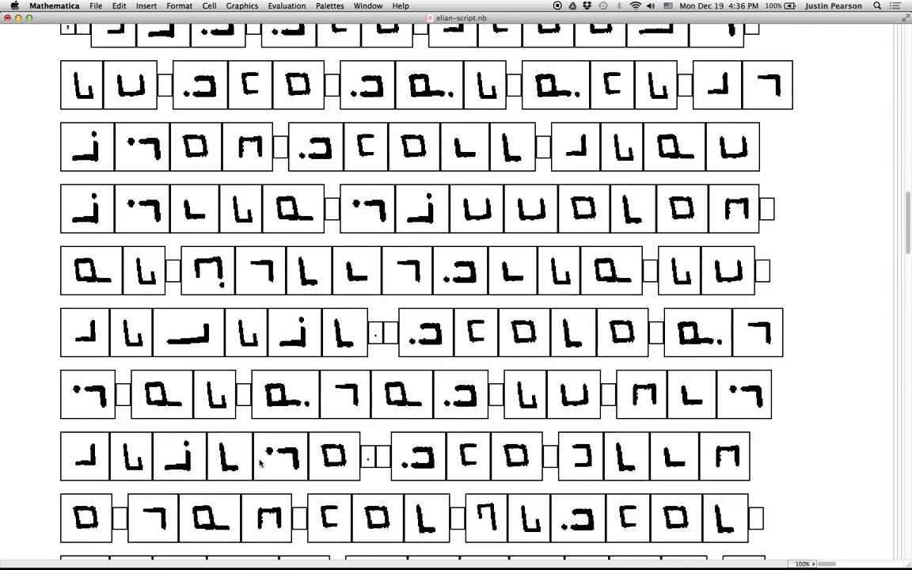
Evaluate the f[a_] := Module cell in the Cloud deploy section and scroll its framed glyph rows
{"action": "scroll", "scroll_direction": "down", "scroll_amount": 3}
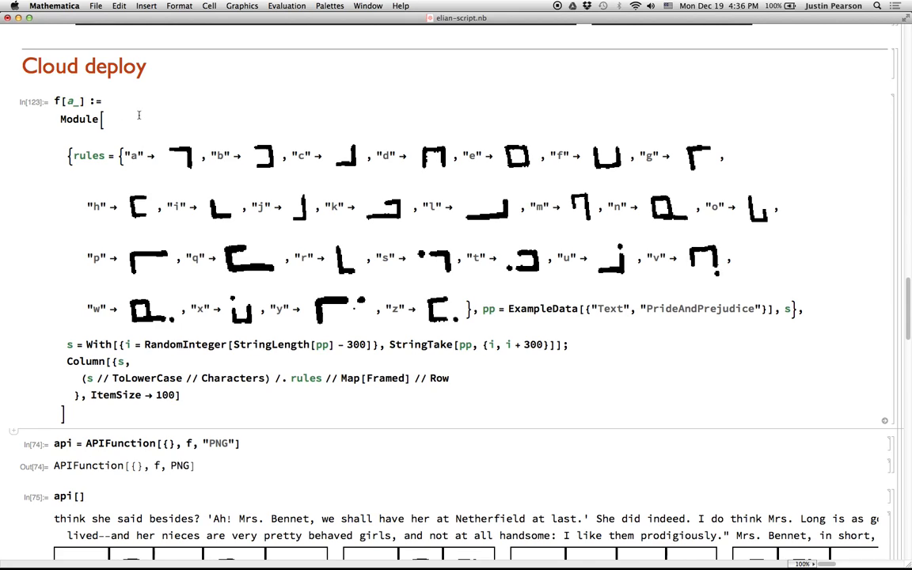
{"action": "mouse_move", "coordinate": [396, 424]}
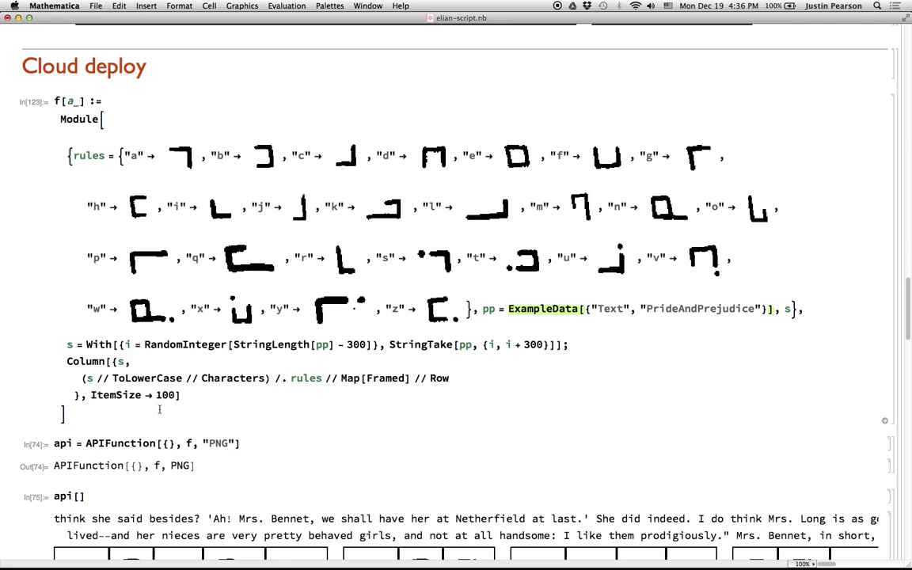
{"action": "left_click_drag", "start_coordinate": [85, 377], "coordinate": [257, 377]}
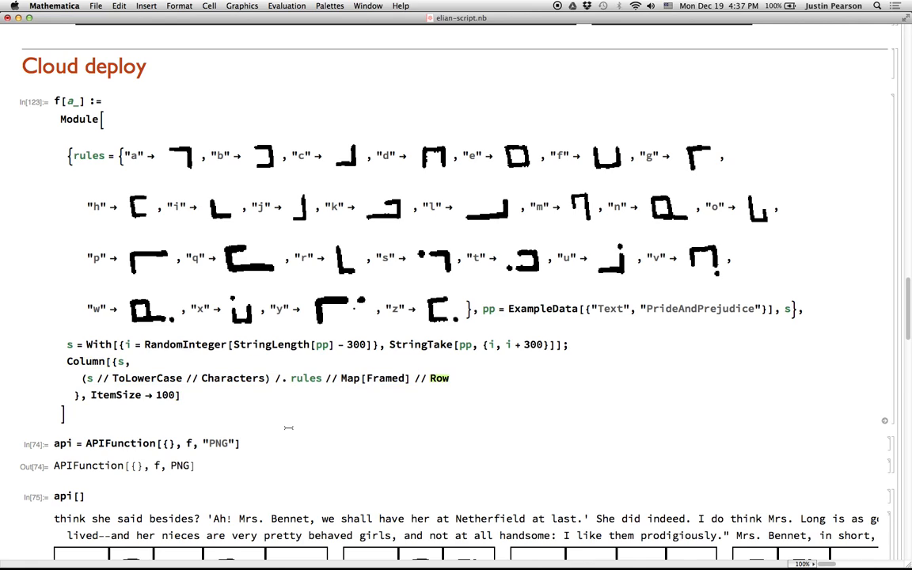
{"action": "scroll", "scroll_direction": "down", "scroll_amount": 3}
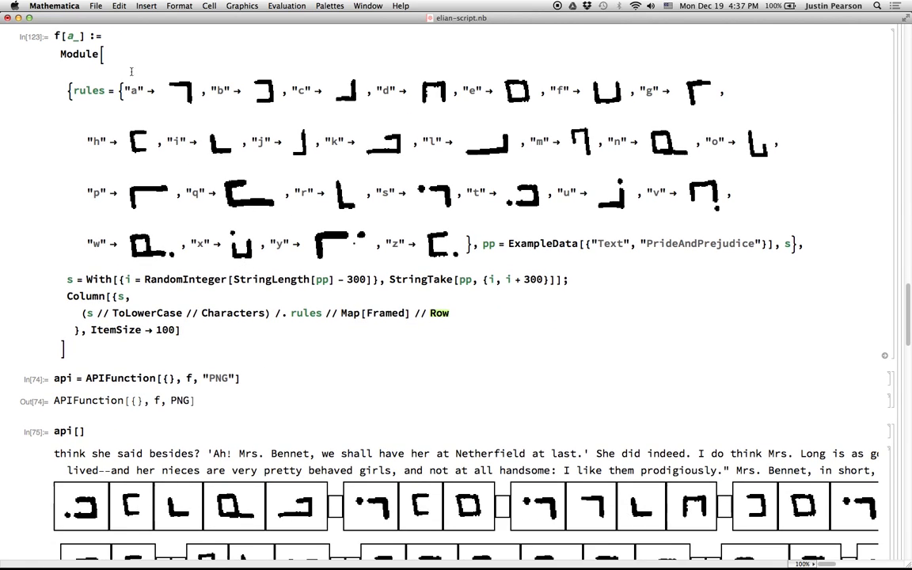
{"action": "double_click", "coordinate": [70, 35]}
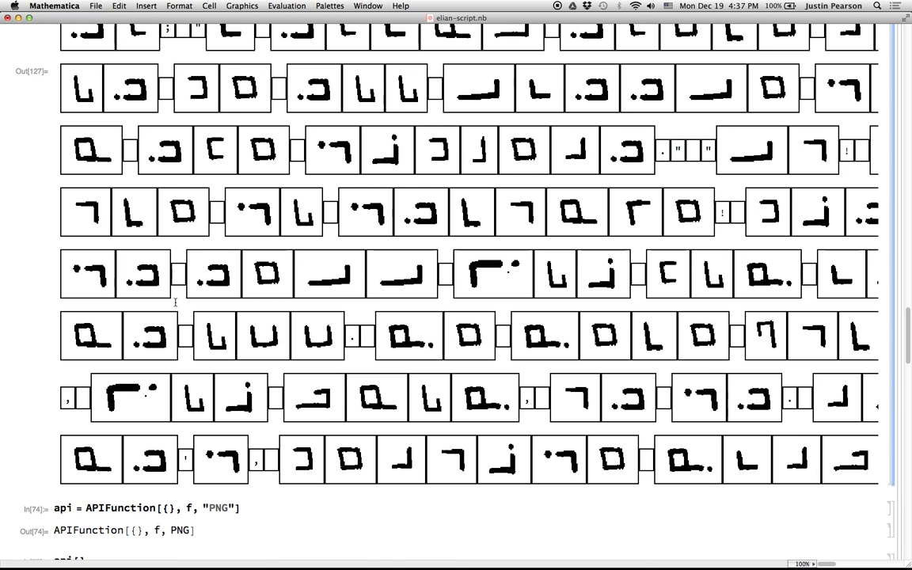
Re-evaluate f, api = APIFunction[{}, f, "PNG"] and api[], scrolling to the CloudDeploy cells
{"action": "scroll", "scroll_direction": "down", "scroll_amount": 3}
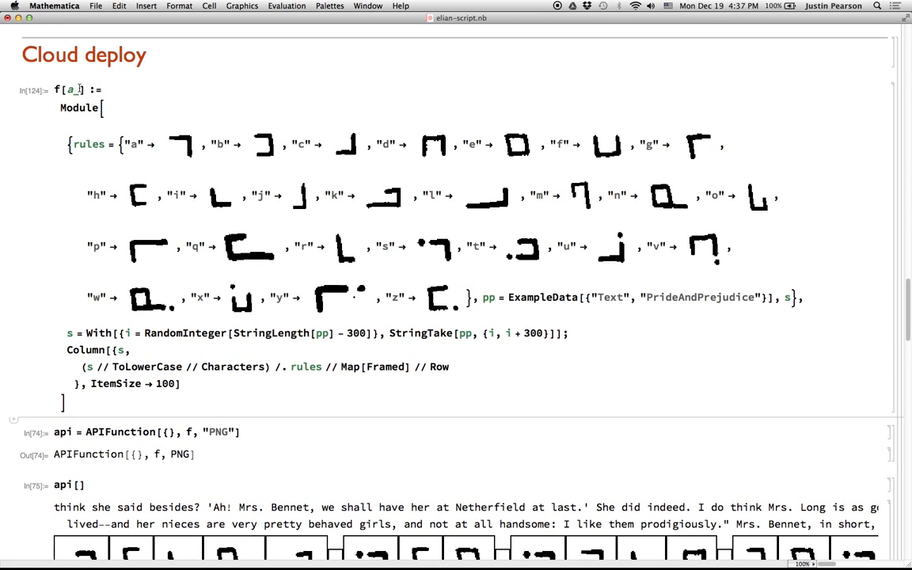
{"action": "double_click", "coordinate": [70, 89]}
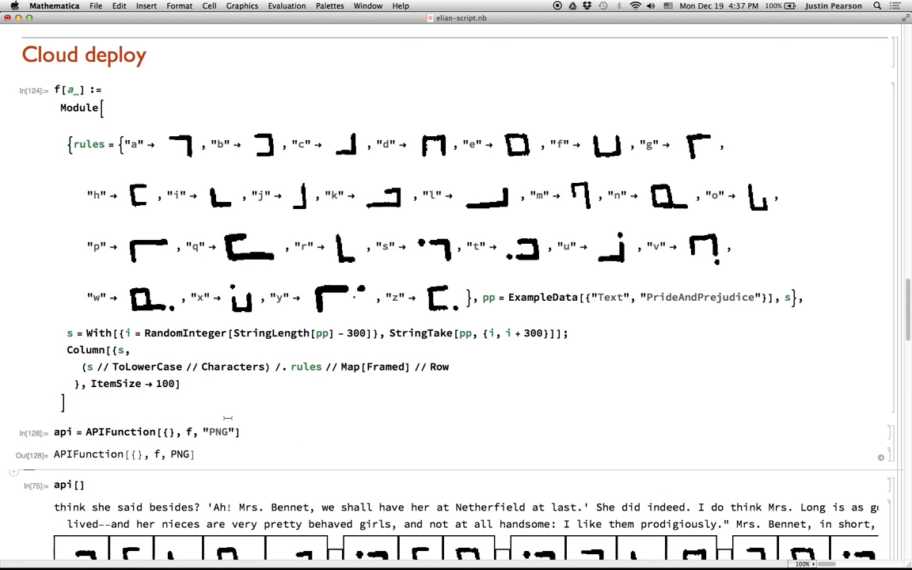
{"action": "scroll", "scroll_direction": "down", "scroll_amount": 3}
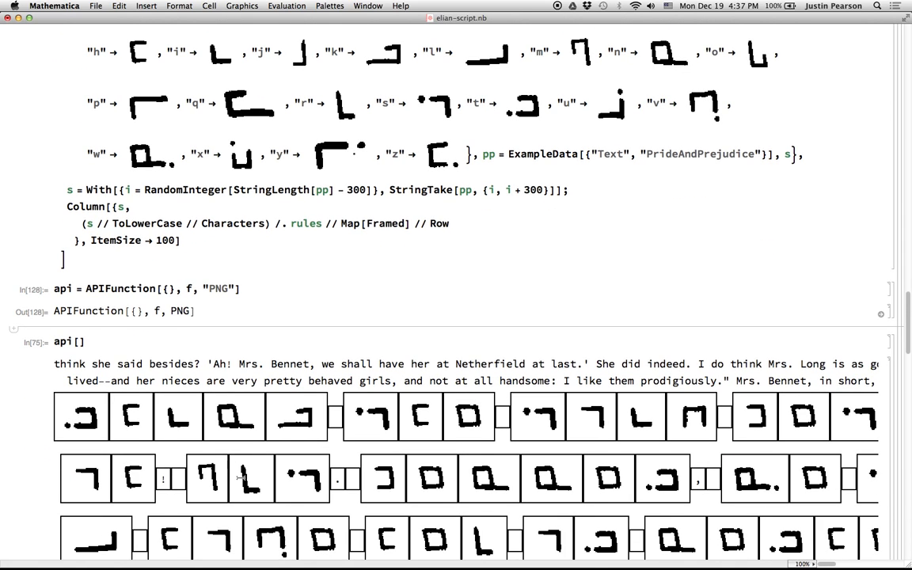
{"action": "scroll", "scroll_direction": "down", "scroll_amount": 3}
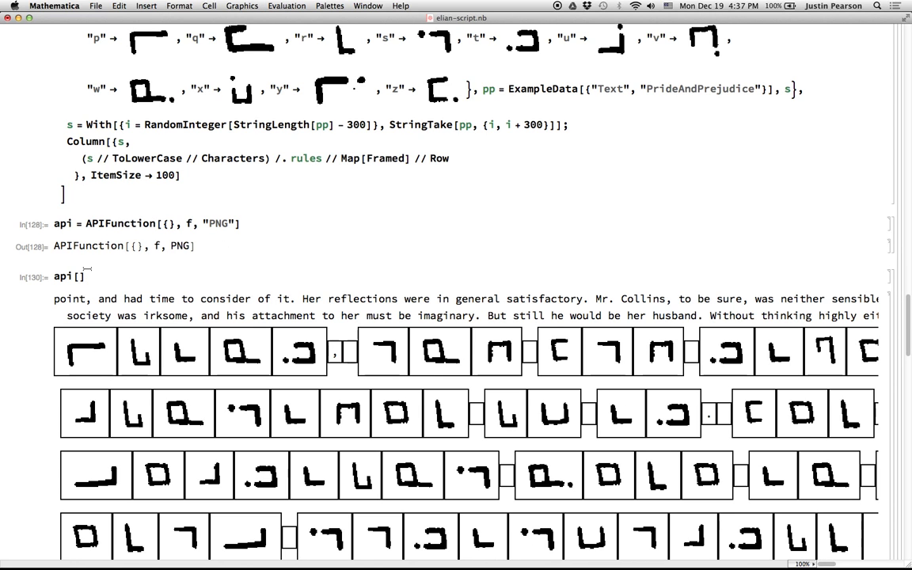
{"action": "double_click", "coordinate": [62, 223]}
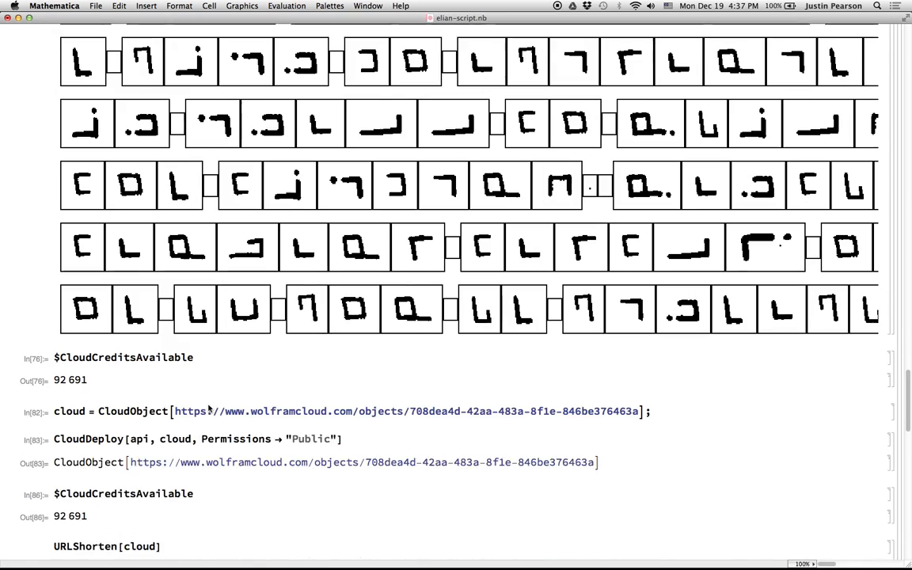
Evaluate CloudDeploy[api, cloud, Permissions -> "Public"] and SystemOpen[%] to launch the cloud URL
{"action": "scroll", "scroll_direction": "down", "scroll_amount": 3}
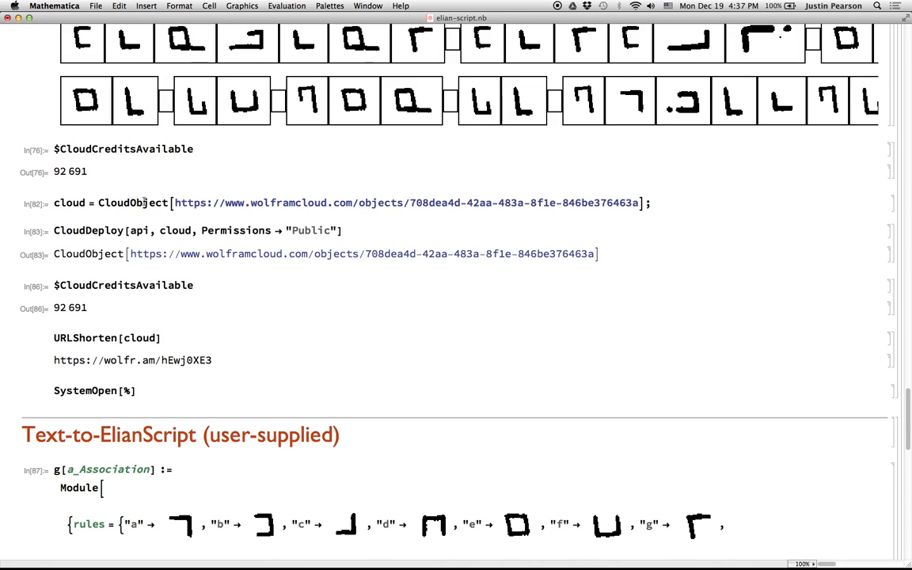
{"action": "double_click", "coordinate": [89, 231]}
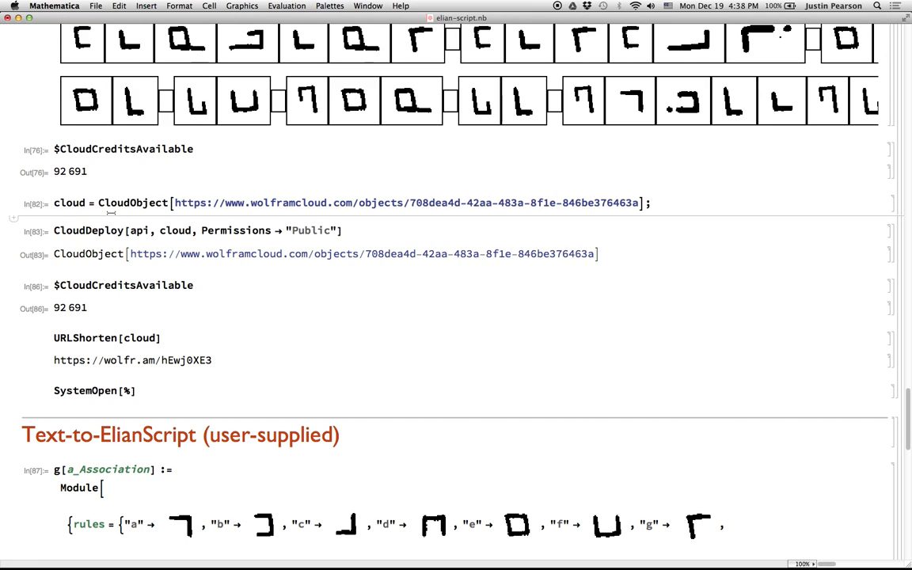
{"action": "double_click", "coordinate": [174, 231]}
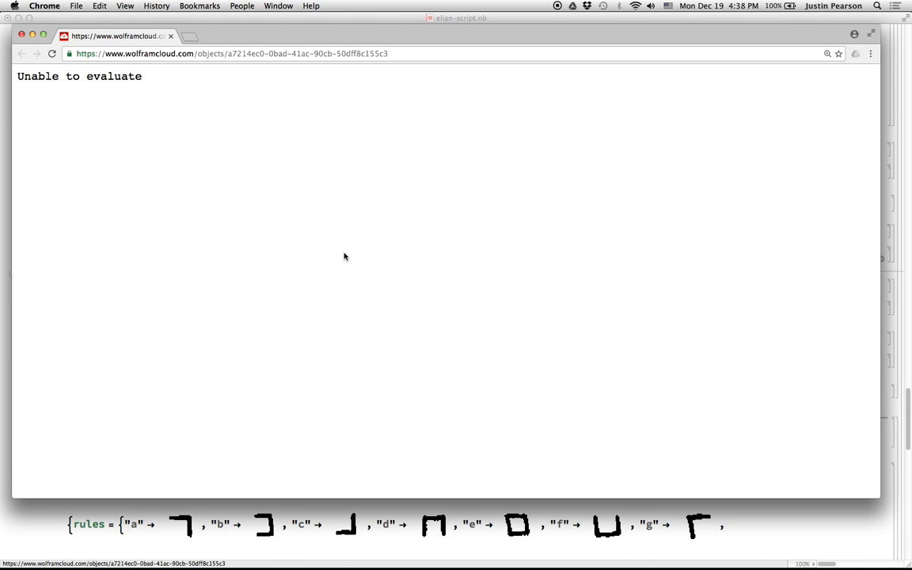
Reload the wolframcloud.com object page in Chrome and scroll through its framed glyph rows
{"action": "left_click", "coordinate": [52, 53]}
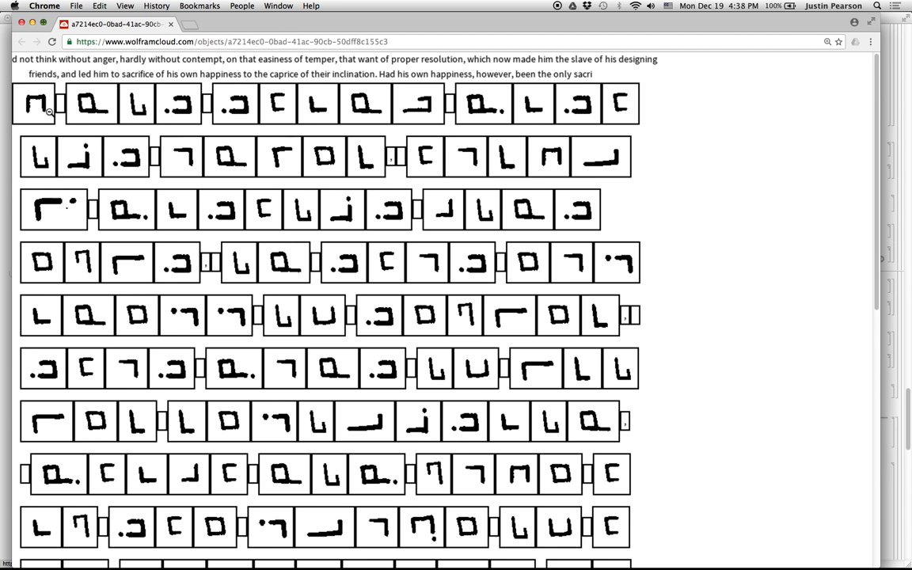
{"action": "mouse_move", "coordinate": [205, 110]}
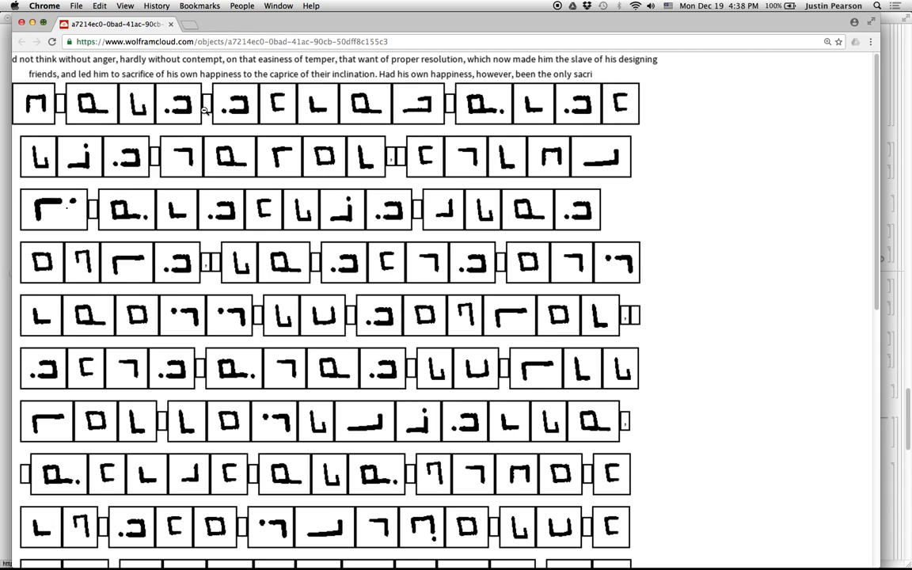
{"action": "mouse_move", "coordinate": [111, 154]}
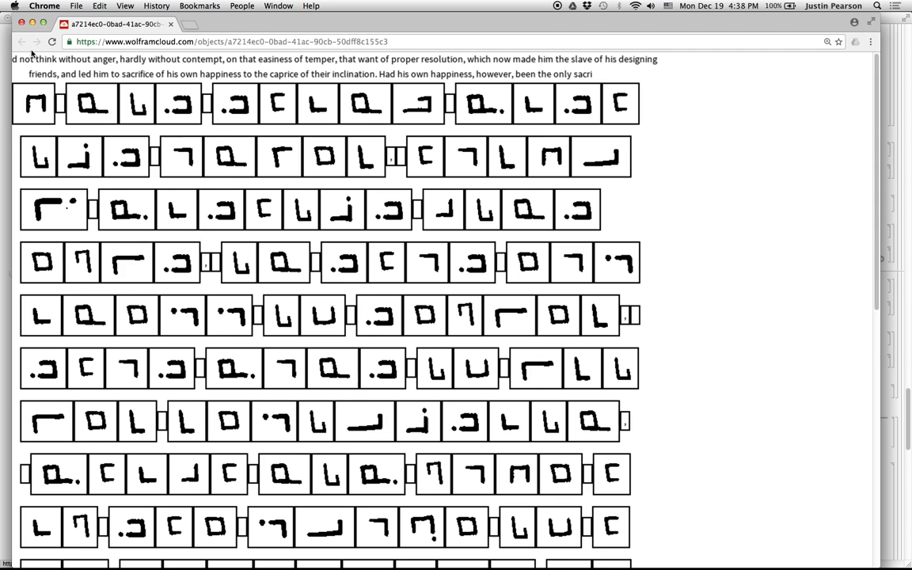
{"action": "scroll", "scroll_direction": "down", "scroll_amount": 3}
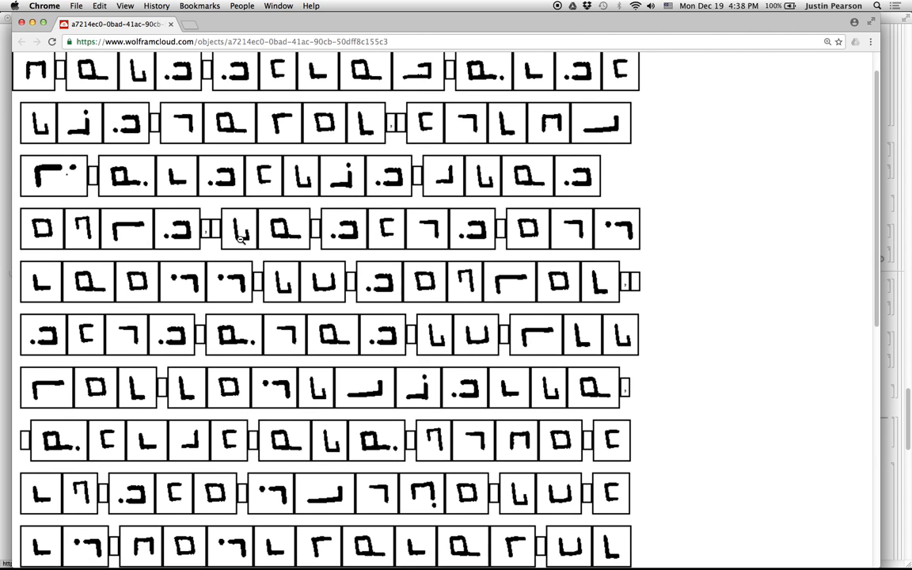
{"action": "scroll", "scroll_direction": "down", "scroll_amount": 3}
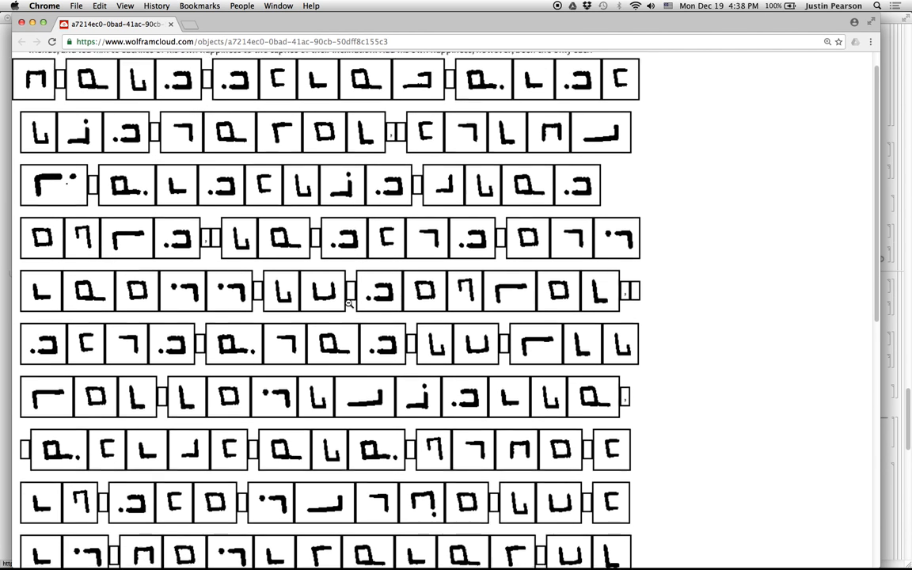
{"action": "scroll", "scroll_direction": "down", "scroll_amount": 3}
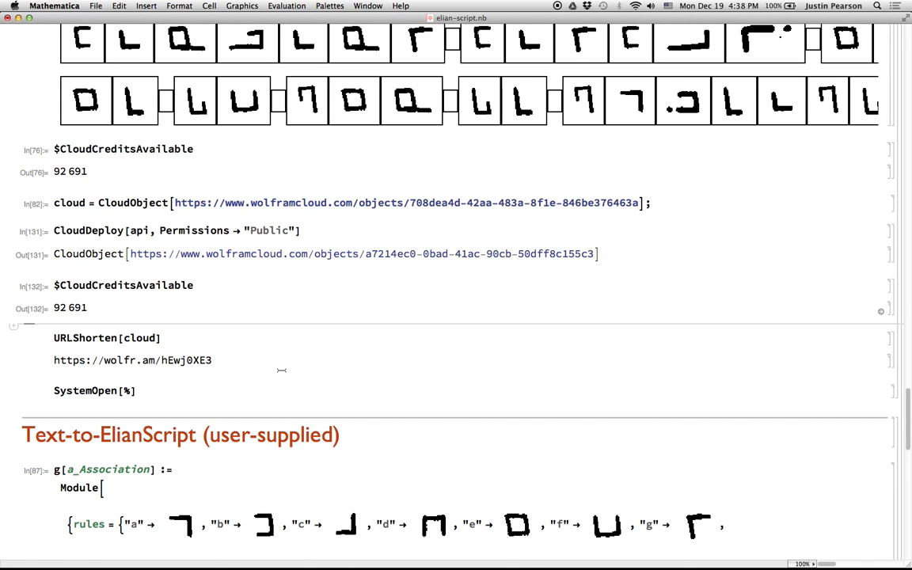
{"action": "scroll", "scroll_direction": "down", "scroll_amount": 3}
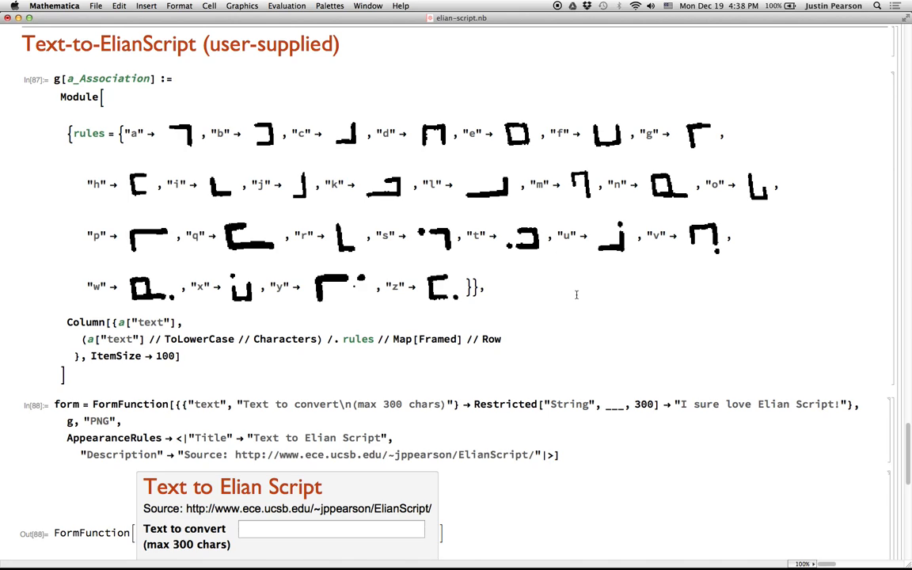
{"action": "mouse_move", "coordinate": [390, 205]}
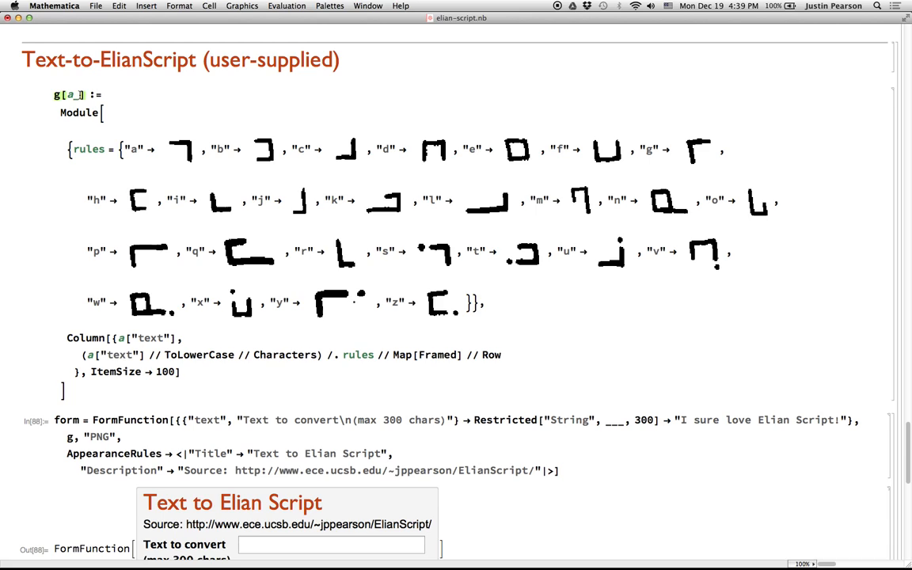
{"action": "mouse_move", "coordinate": [246, 395]}
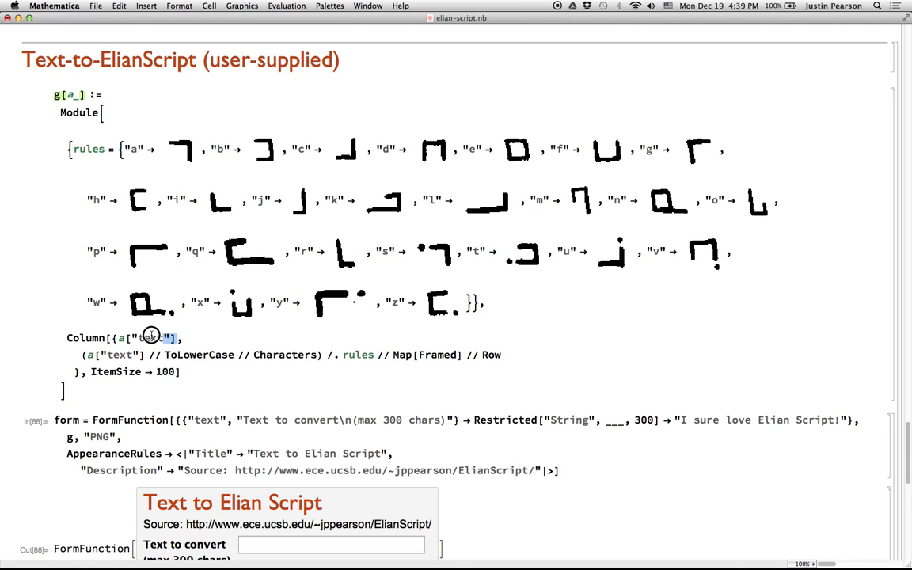
{"action": "double_click", "coordinate": [151, 337]}
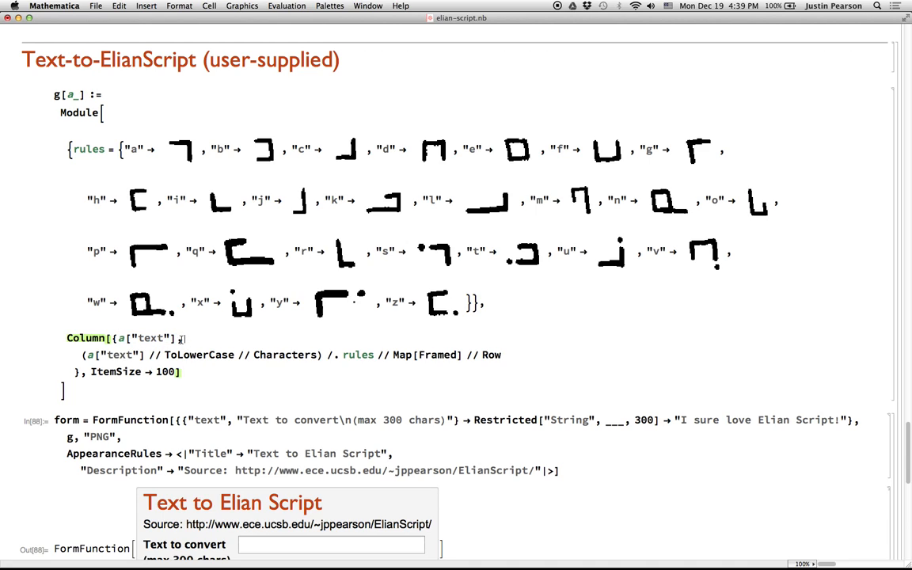
{"action": "double_click", "coordinate": [151, 337]}
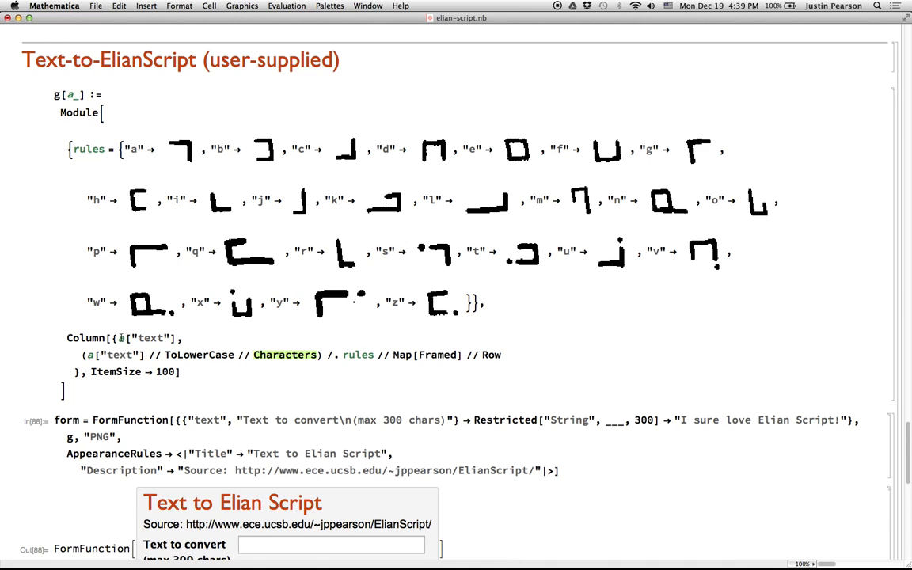
{"action": "double_click", "coordinate": [149, 338]}
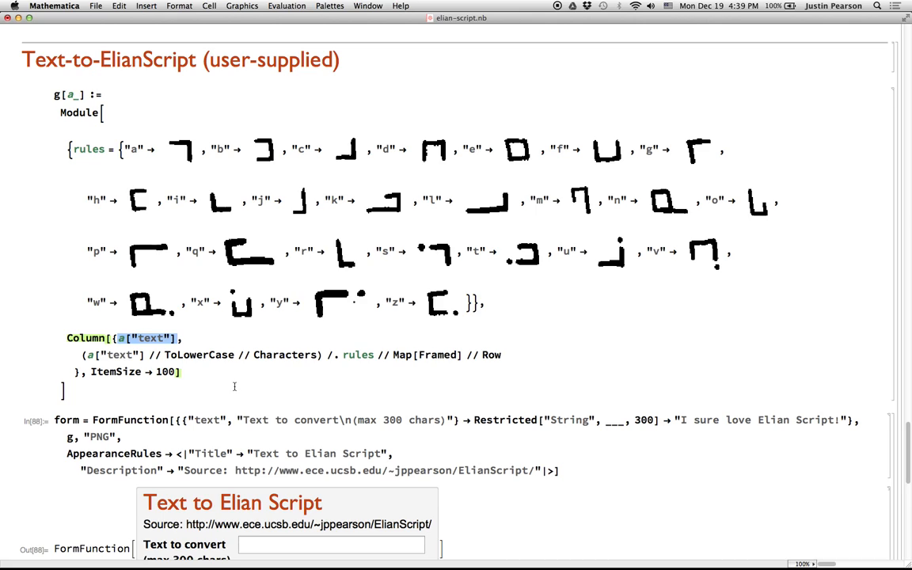
{"action": "mouse_move", "coordinate": [128, 345]}
{"action": "type", "text": "g["}
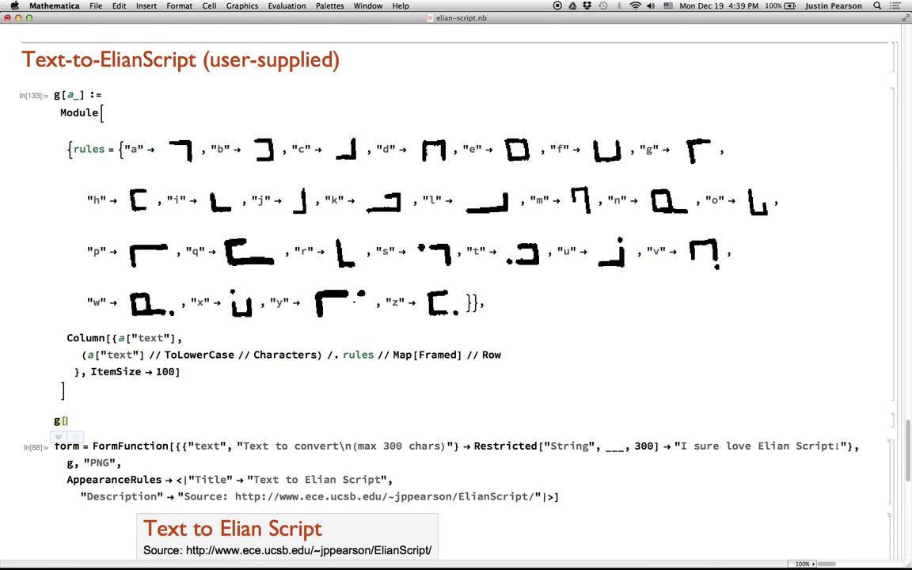
Evaluate g[<|"text" -> "asdfasdfadsf"|>] to render twelve framed Elian glyphs
{"action": "type", "text": "<|\"text\" → \""}
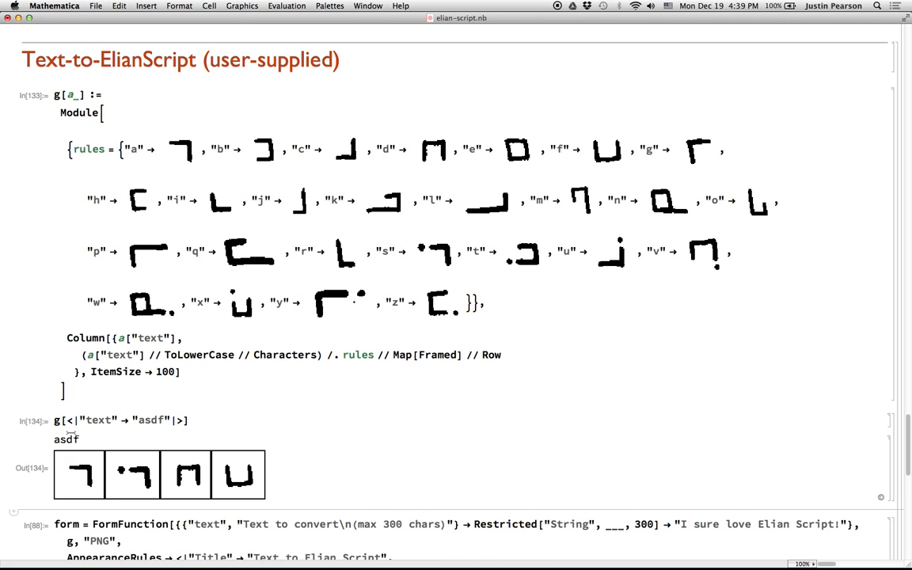
{"action": "type", "text": "asdfadsf"}
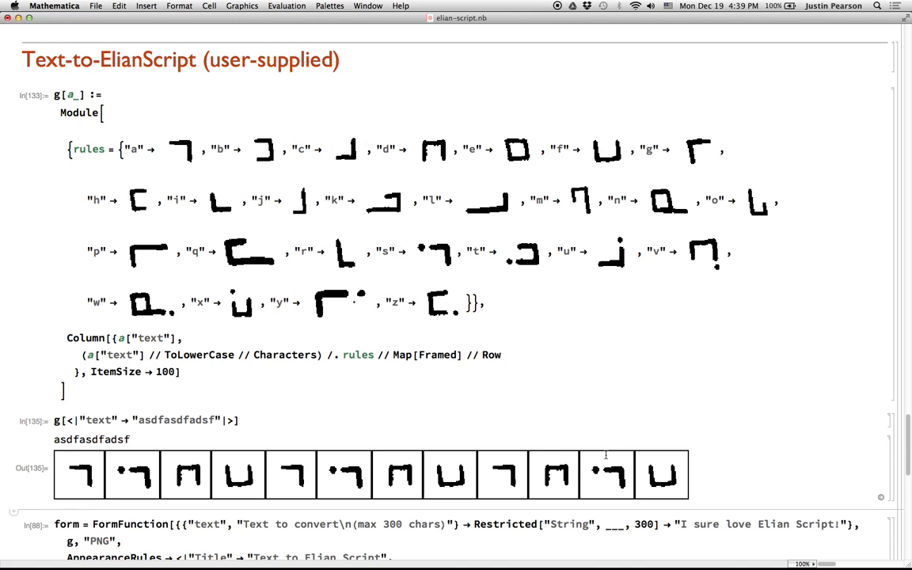
{"action": "double_click", "coordinate": [92, 440]}
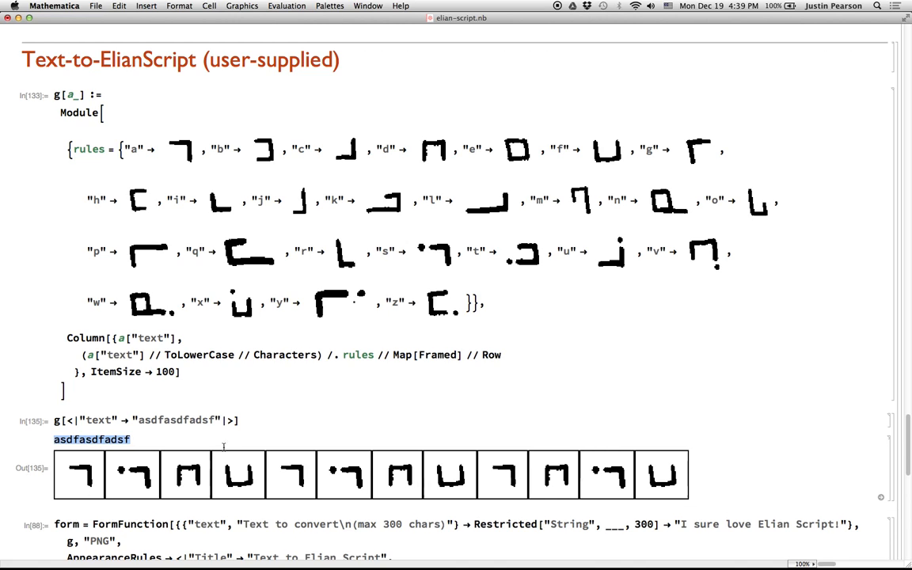
{"action": "scroll", "scroll_direction": "down", "scroll_amount": 3}
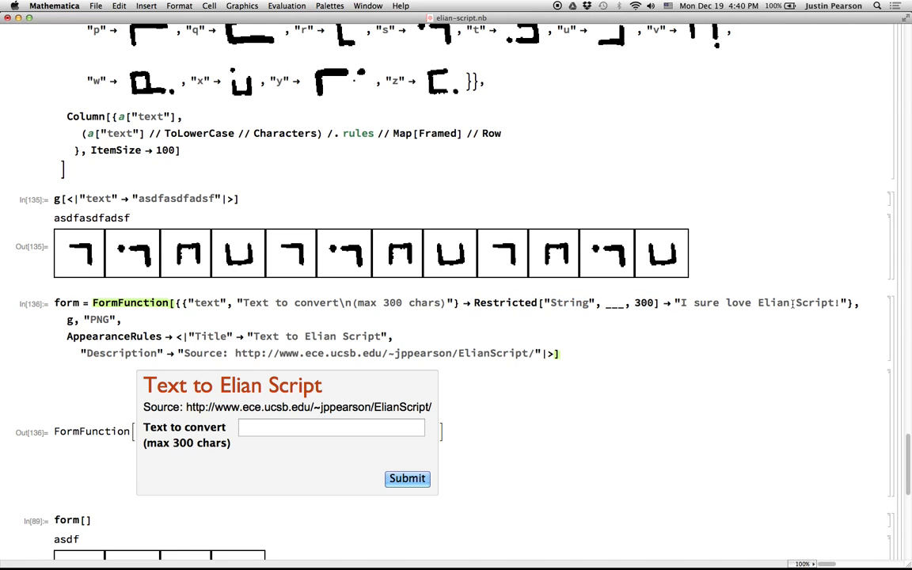
Enter asdfasdf in the form[] preview's Text to convert field and submit for eight glyphs
{"action": "left_click", "coordinate": [331, 428]}
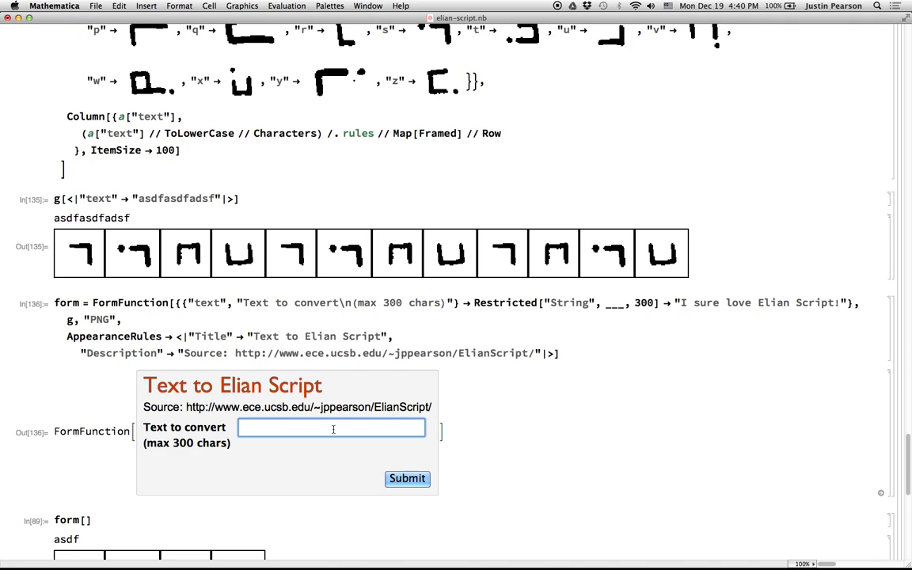
{"action": "type", "text": "asdfasdf"}
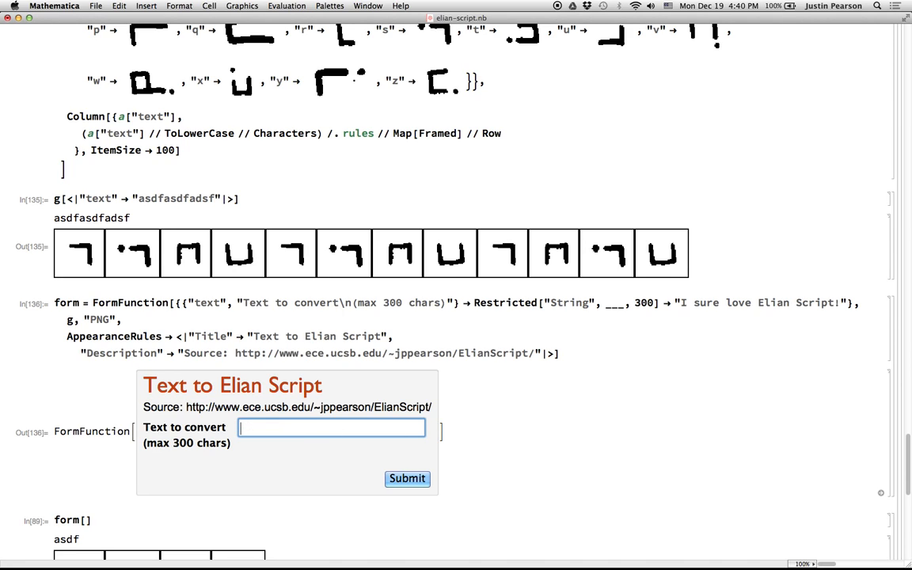
{"action": "scroll", "scroll_direction": "down", "scroll_amount": 3}
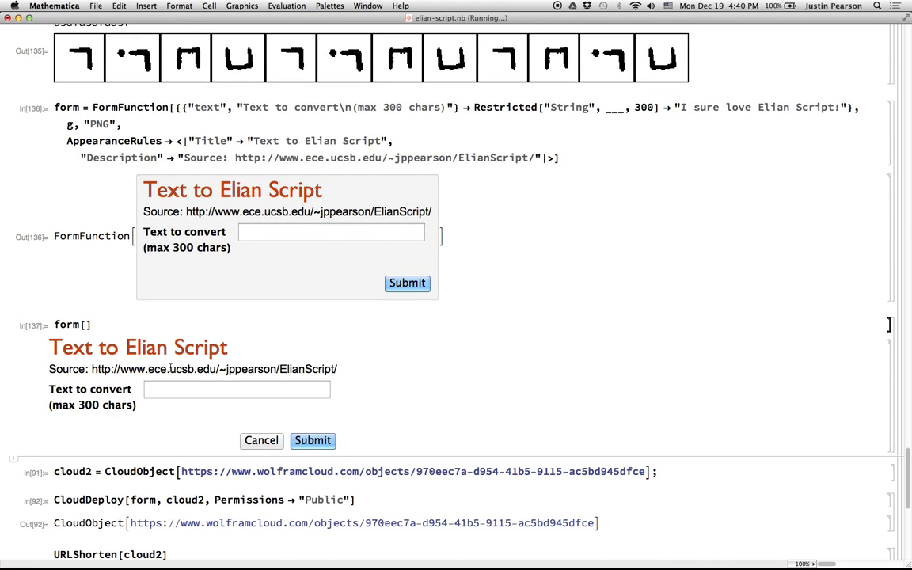
{"action": "left_click", "coordinate": [237, 389]}
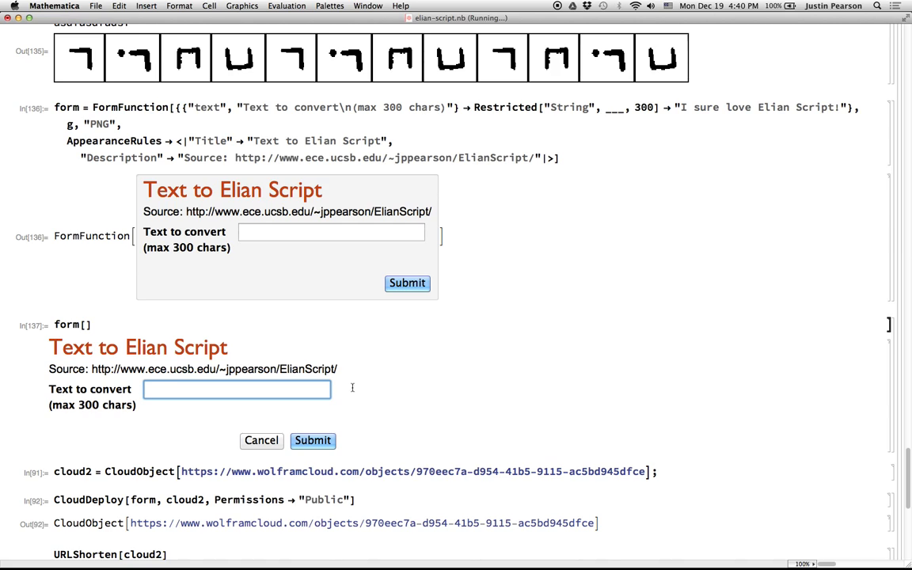
{"action": "left_click", "coordinate": [312, 440]}
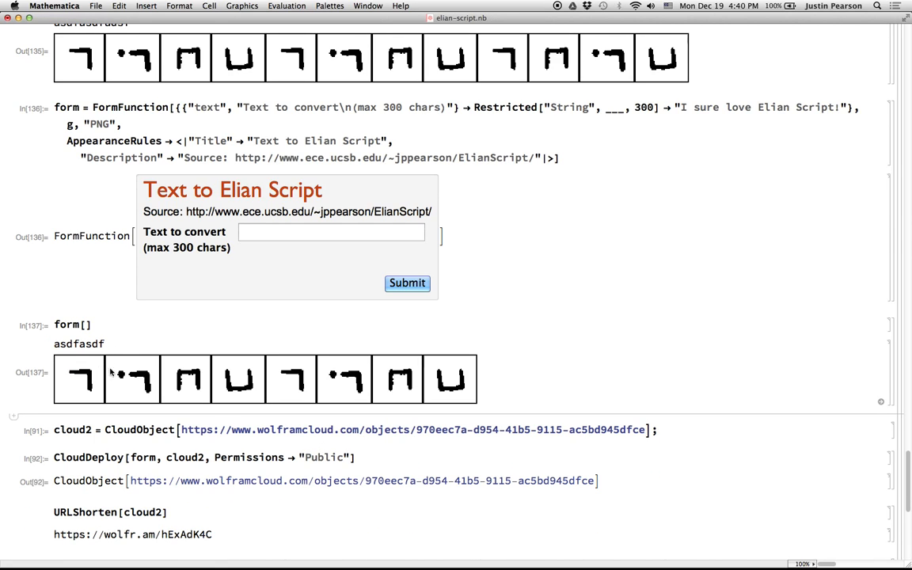
{"action": "mouse_move", "coordinate": [310, 382]}
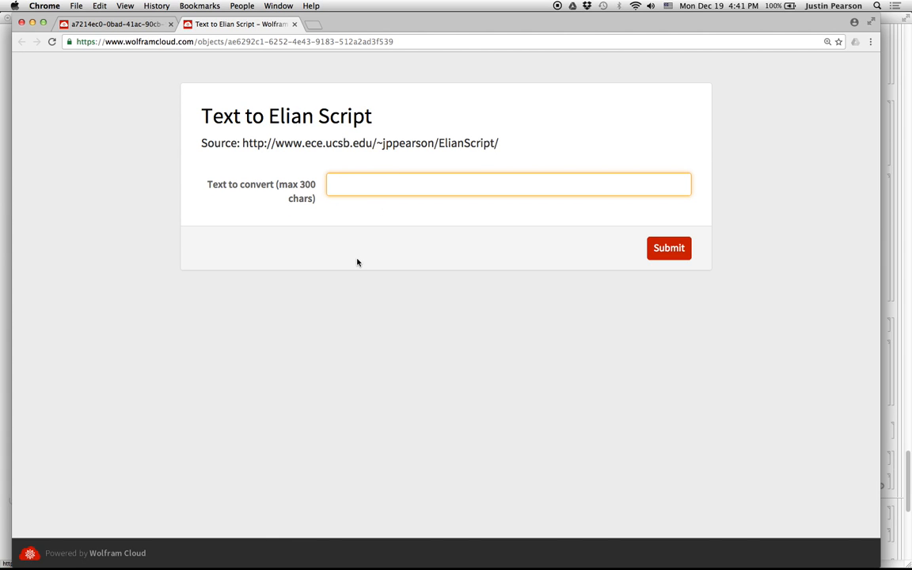
Enter "Yay! It worked!" in the Text to convert box and submit it for glyph rendering
{"action": "type", "text": "I"}
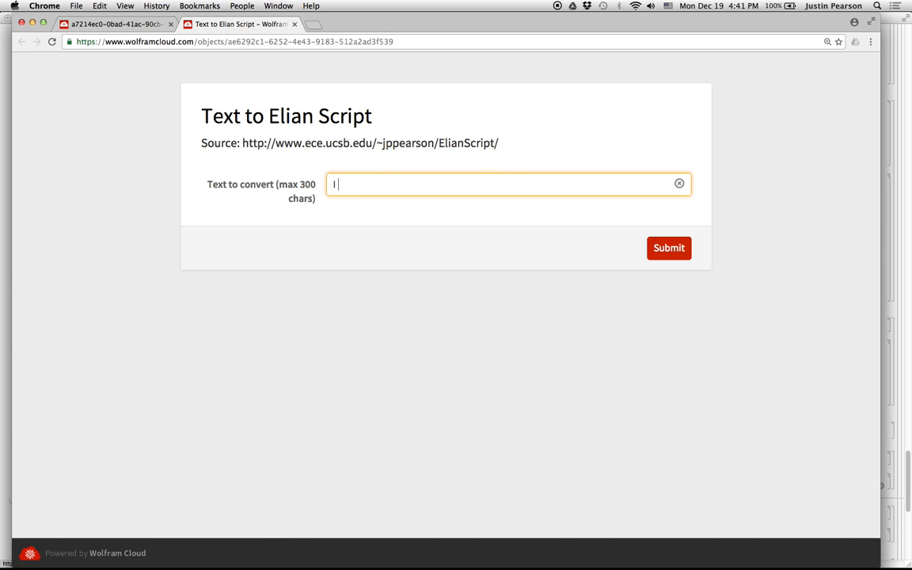
{"action": "type", "text": "Yay! It"}
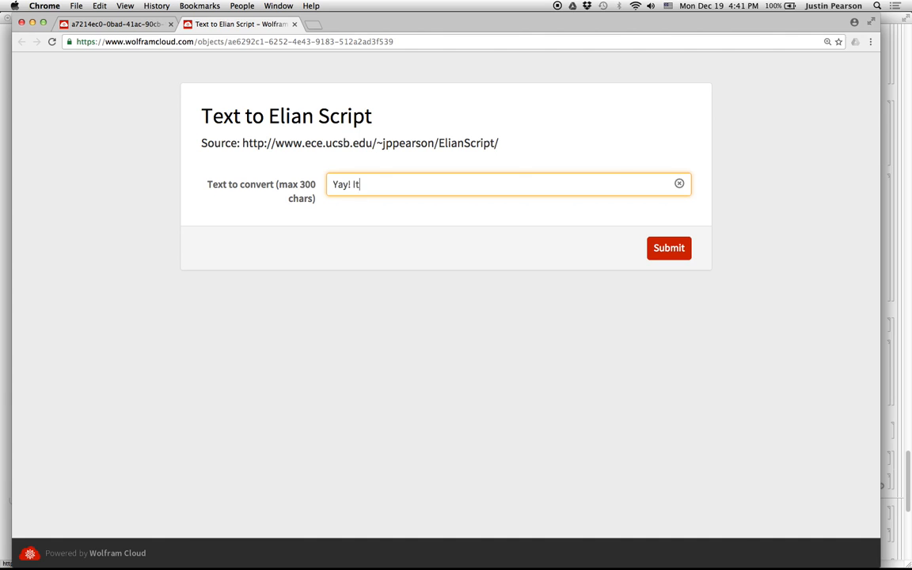
{"action": "type", "text": "worked!"}
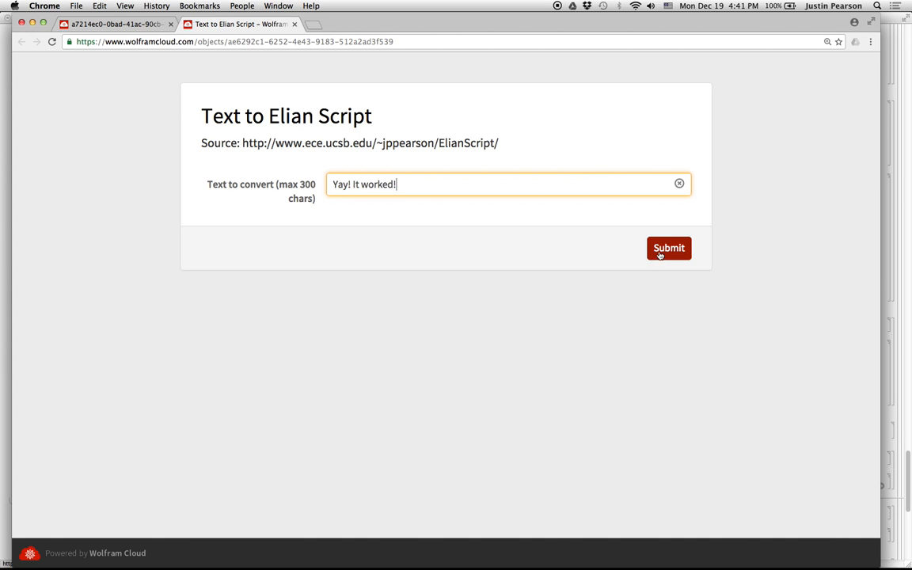
{"action": "left_click", "coordinate": [668, 247]}
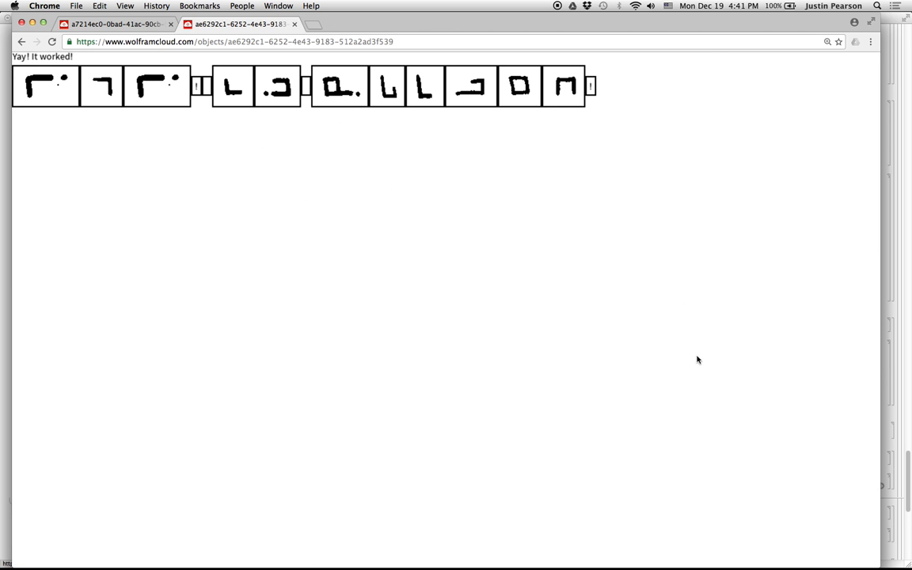
{"action": "mouse_move", "coordinate": [167, 107]}
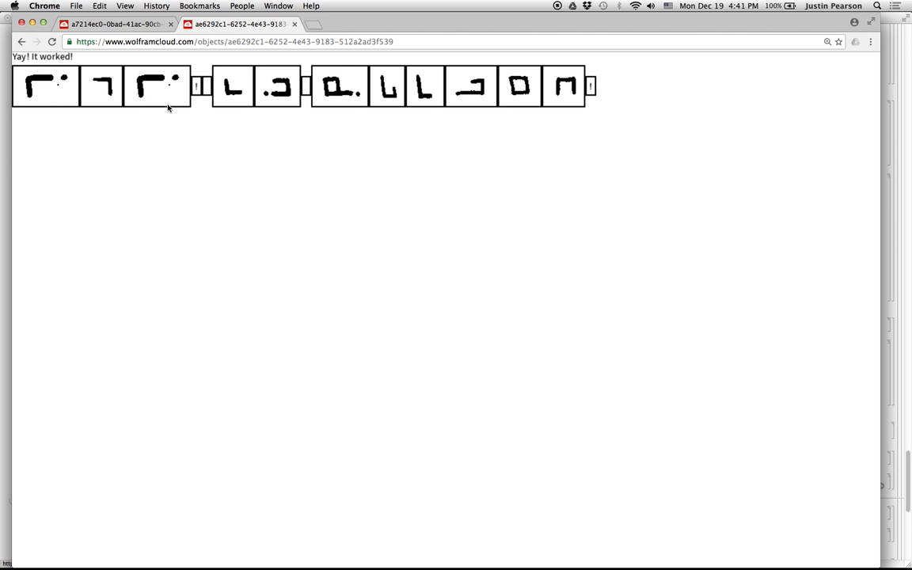
{"action": "mouse_move", "coordinate": [551, 108]}
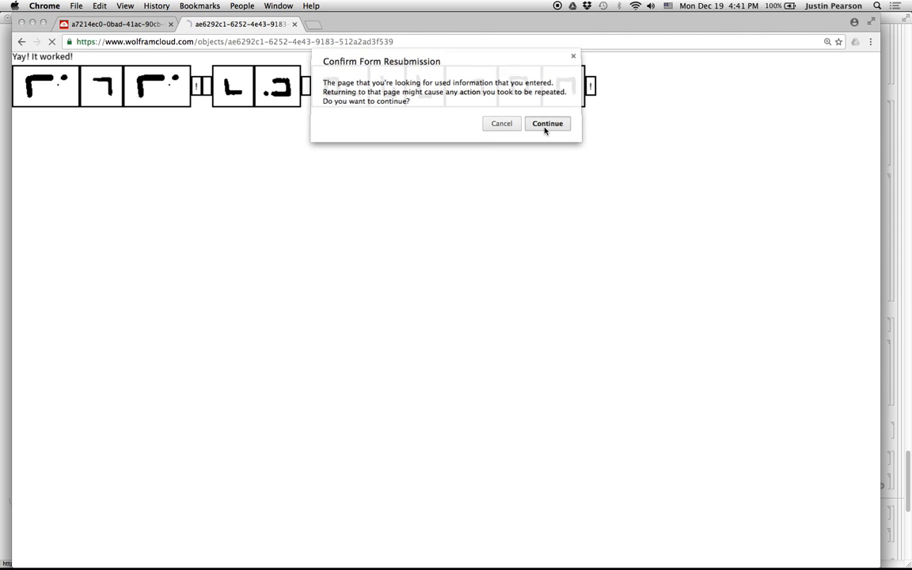
Return to the empty form and submit "Normal text to test their skill" for conversion
{"action": "left_click", "coordinate": [547, 123]}
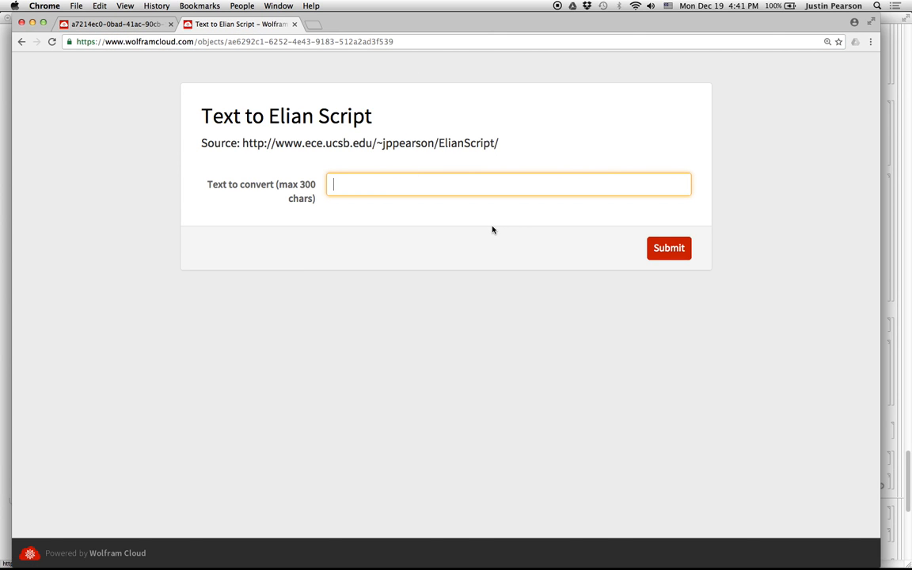
{"action": "type", "text": "Normal text"}
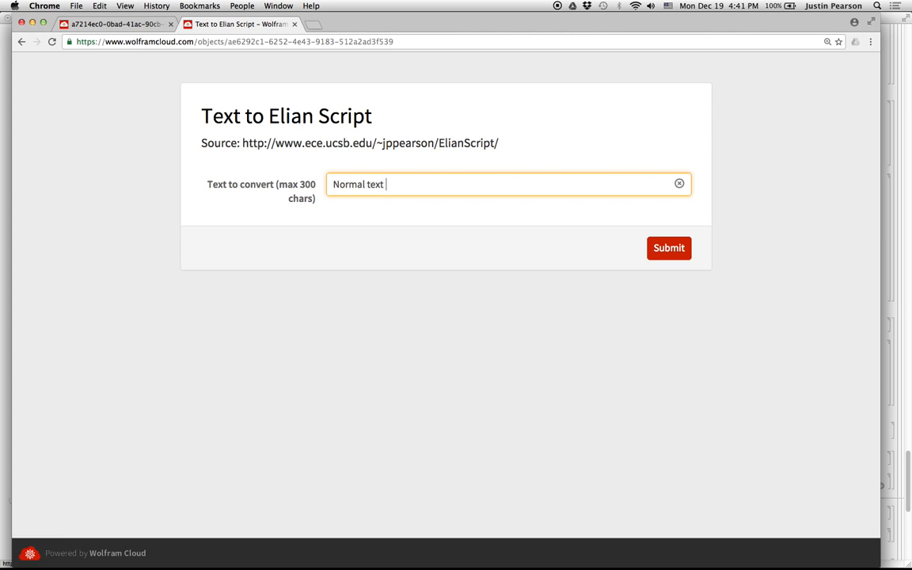
{"action": "type", "text": "to test their i"}
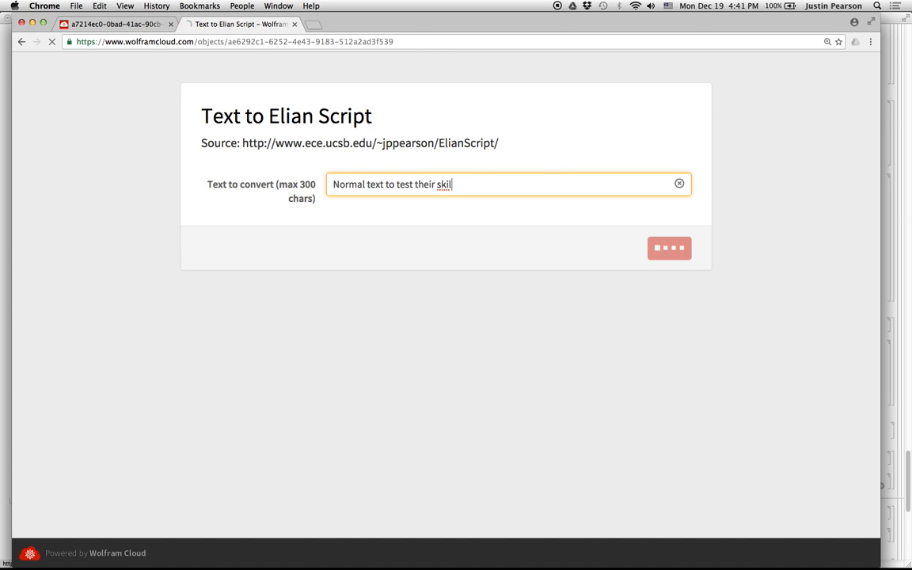
{"action": "left_click", "coordinate": [668, 247]}
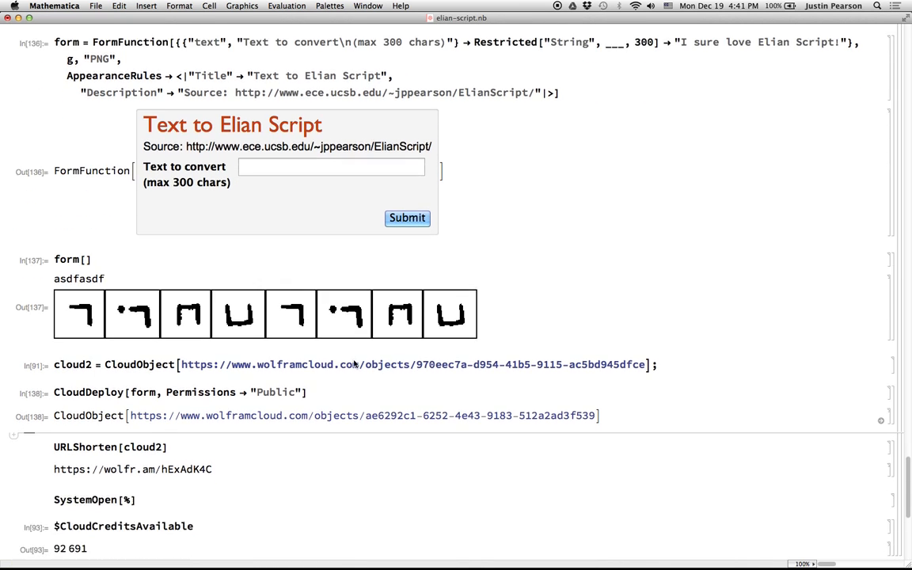
Scroll the notebook to the CloudDeploy and URLShorten cells with the wolfr.am short link
{"action": "scroll", "scroll_direction": "down", "scroll_amount": 3}
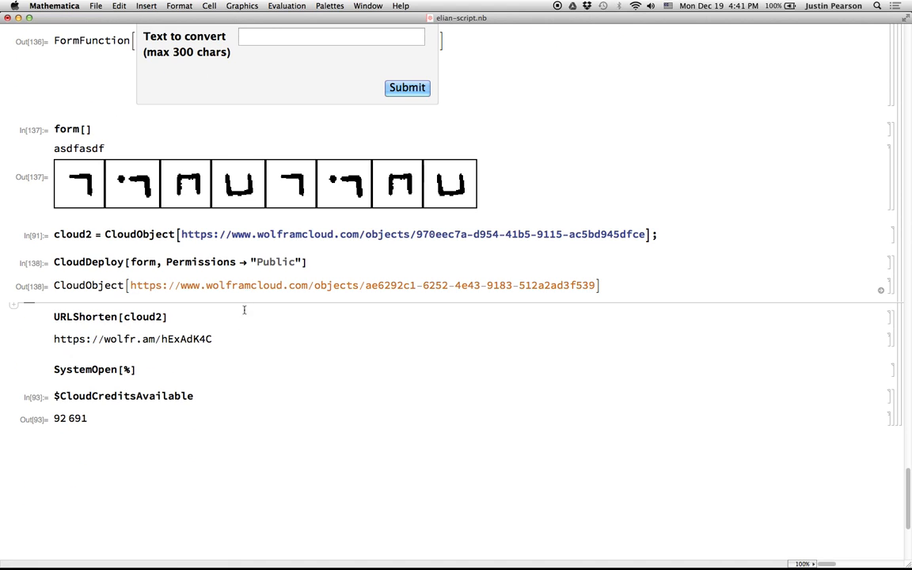
{"action": "mouse_move", "coordinate": [236, 361]}
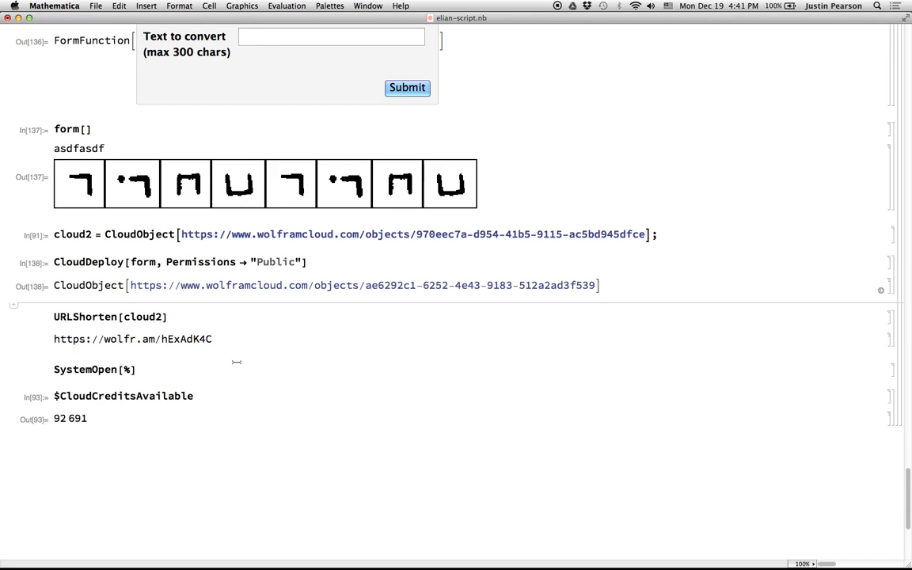